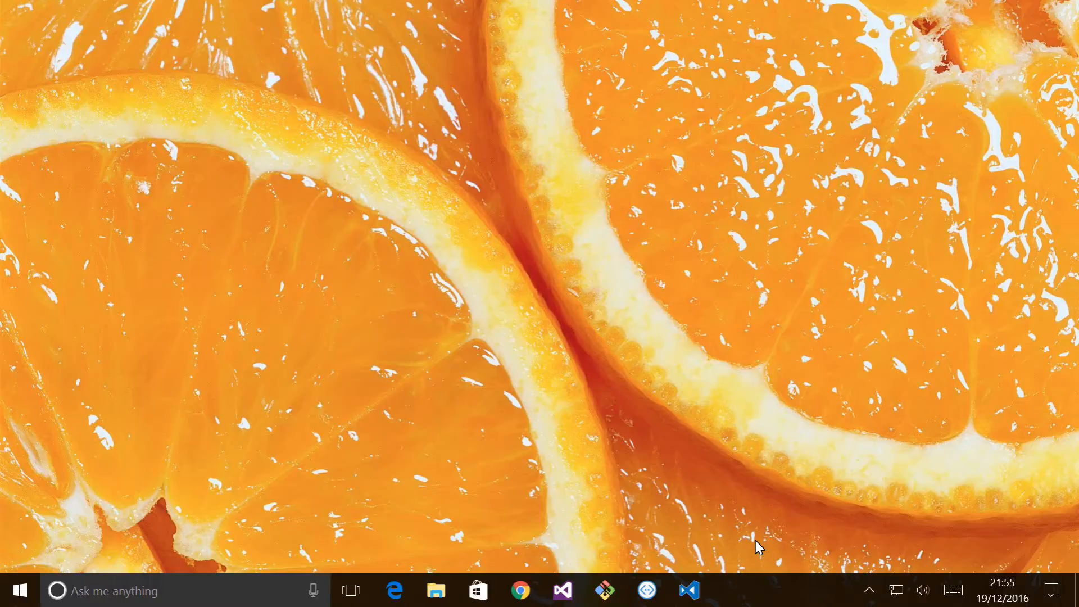
mouse_move(721, 549)
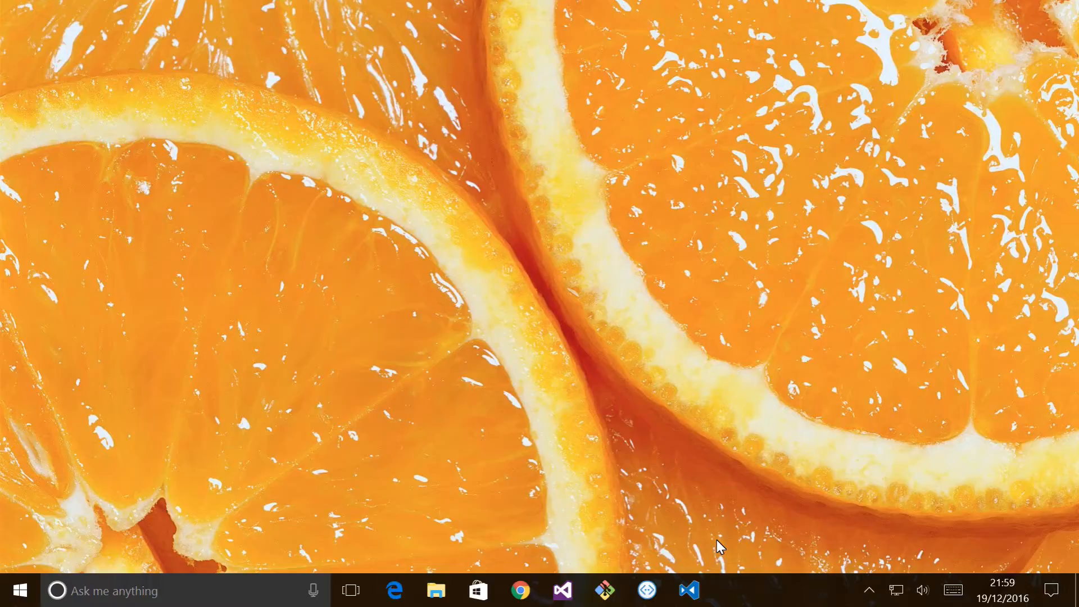
mouse_move(715, 517)
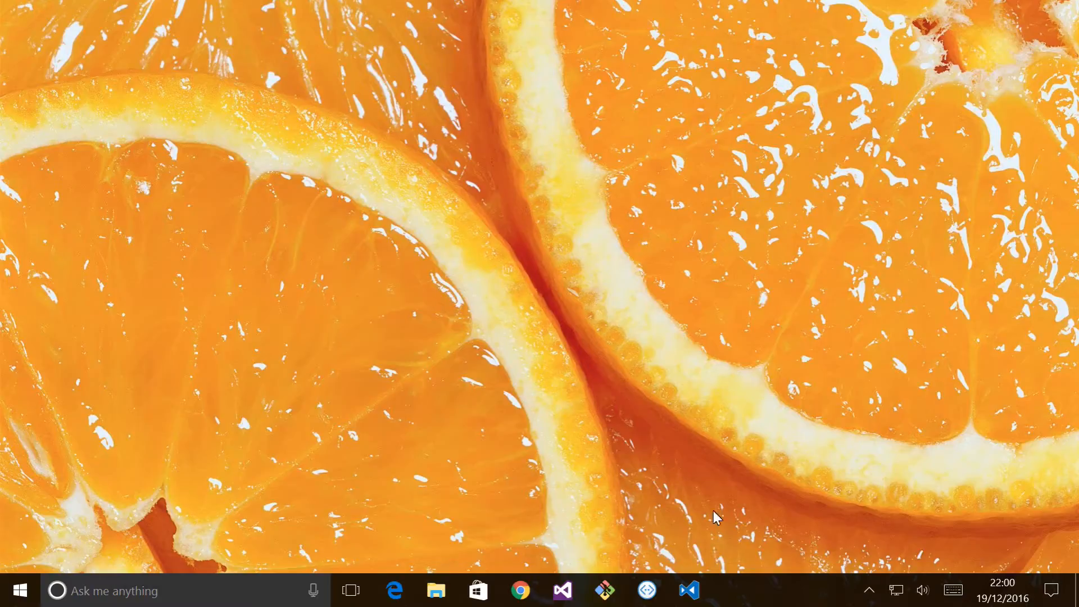
- Launch Visual Studio and create a Bot Application project named 'formflow'
click(562, 591)
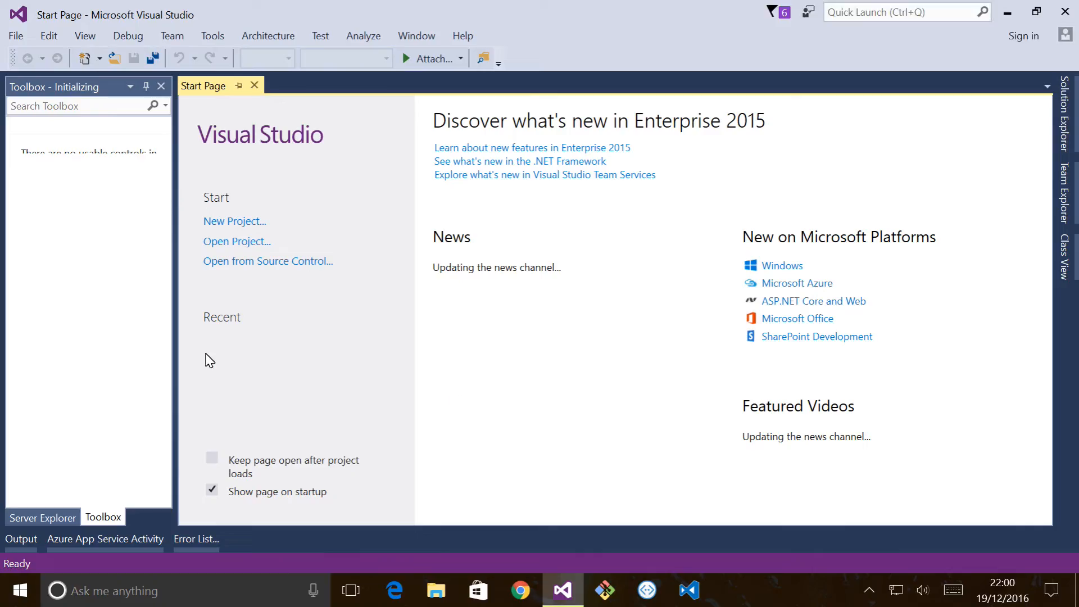
click(235, 221)
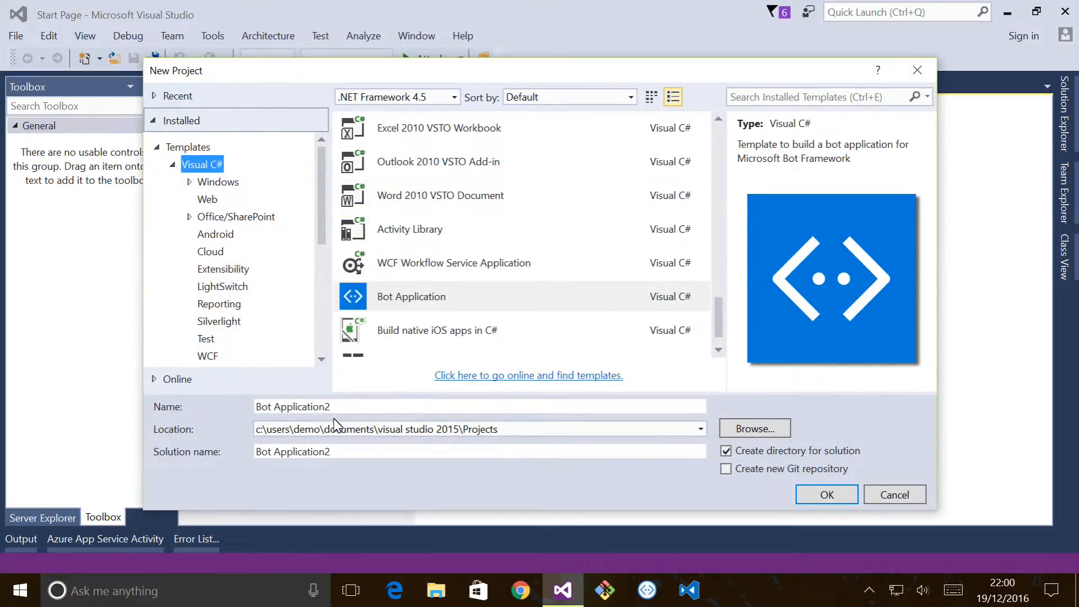
text(formflow)
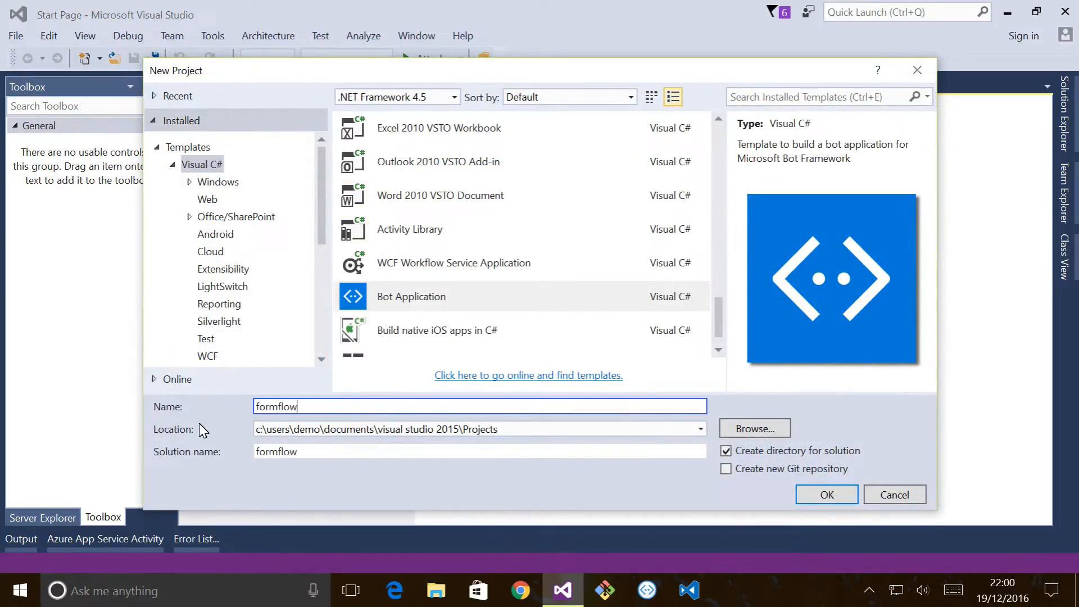
click(827, 494)
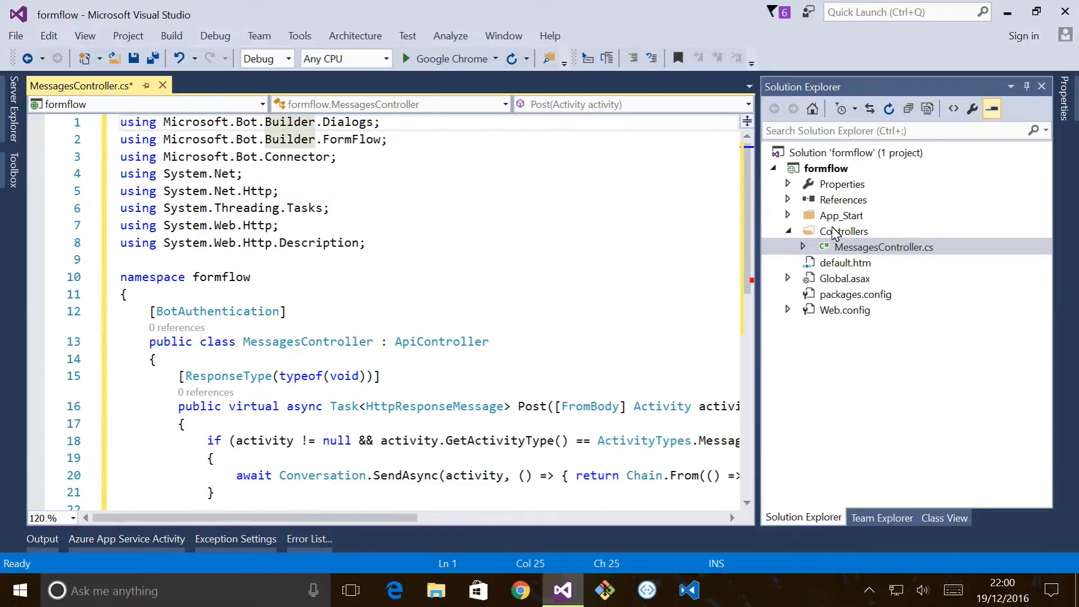
- Add a FormFlow folder to the project with an Enquiry.cs class inside it
right_click(825, 168)
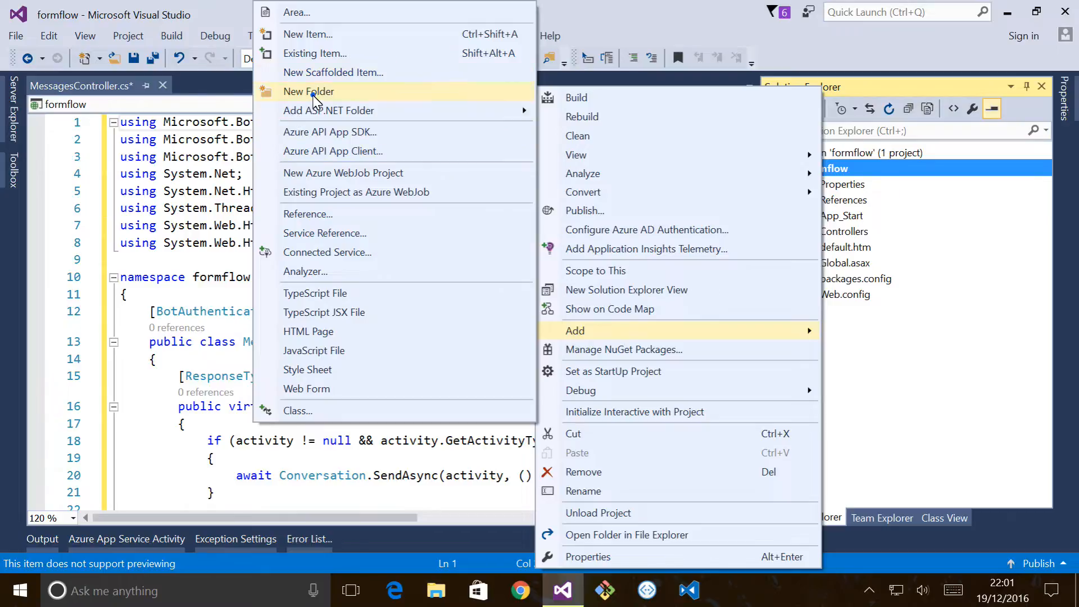
click(308, 91)
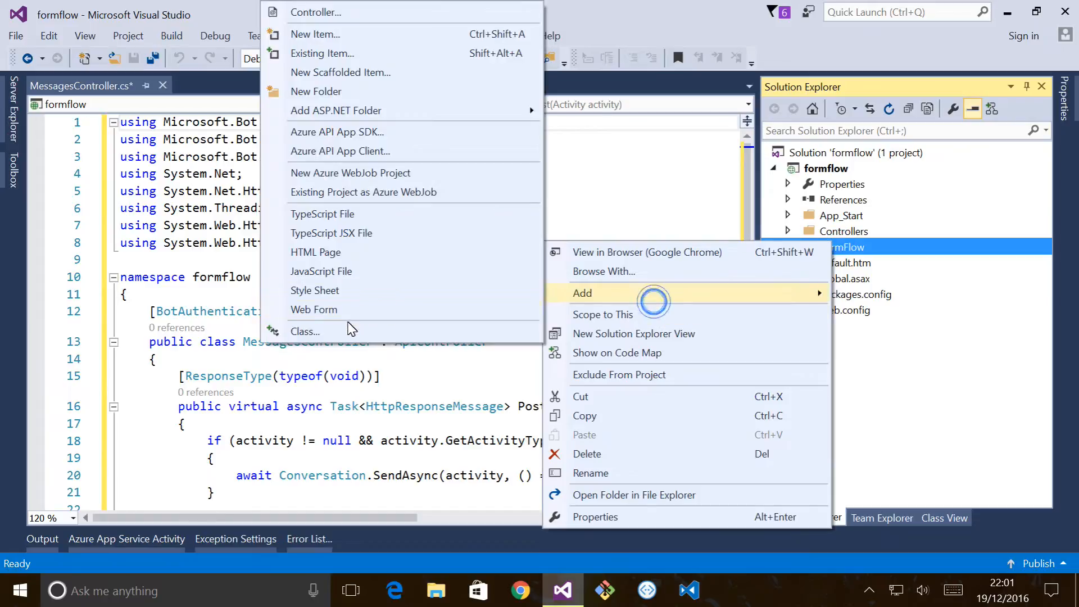
click(305, 331)
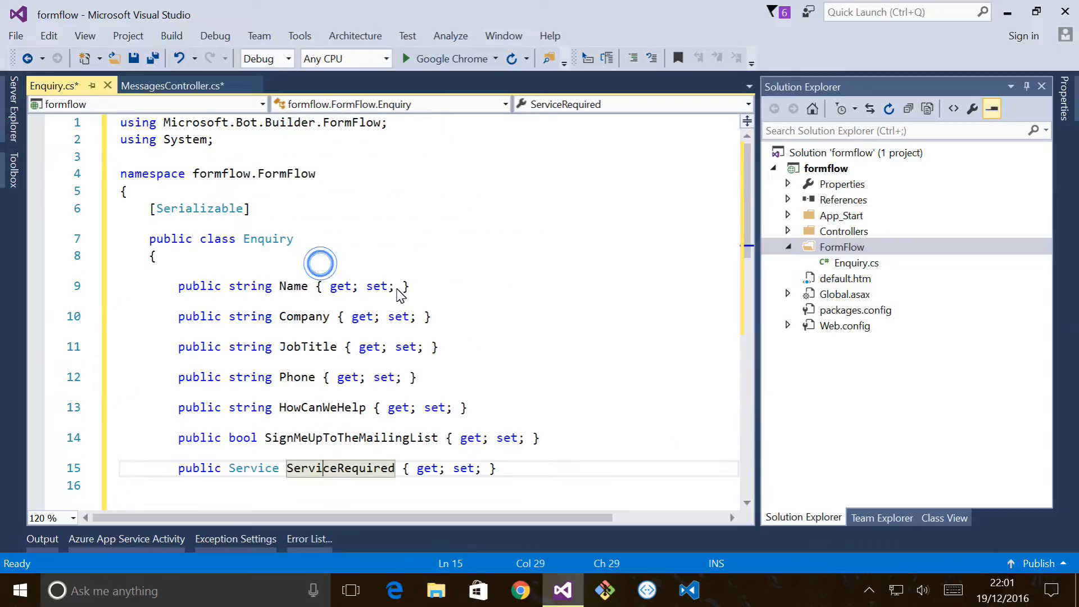
- Clean the project so MessagesController can use FormDialog.FromForm(Enquiry.BuildEnquiryForm)
right_click(842, 247)
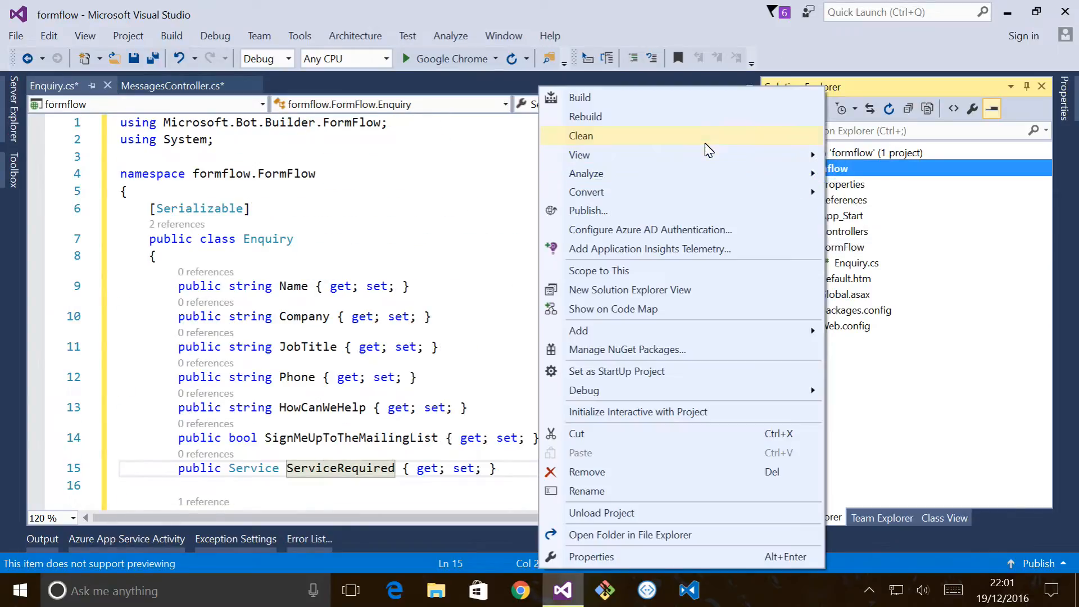
click(585, 116)
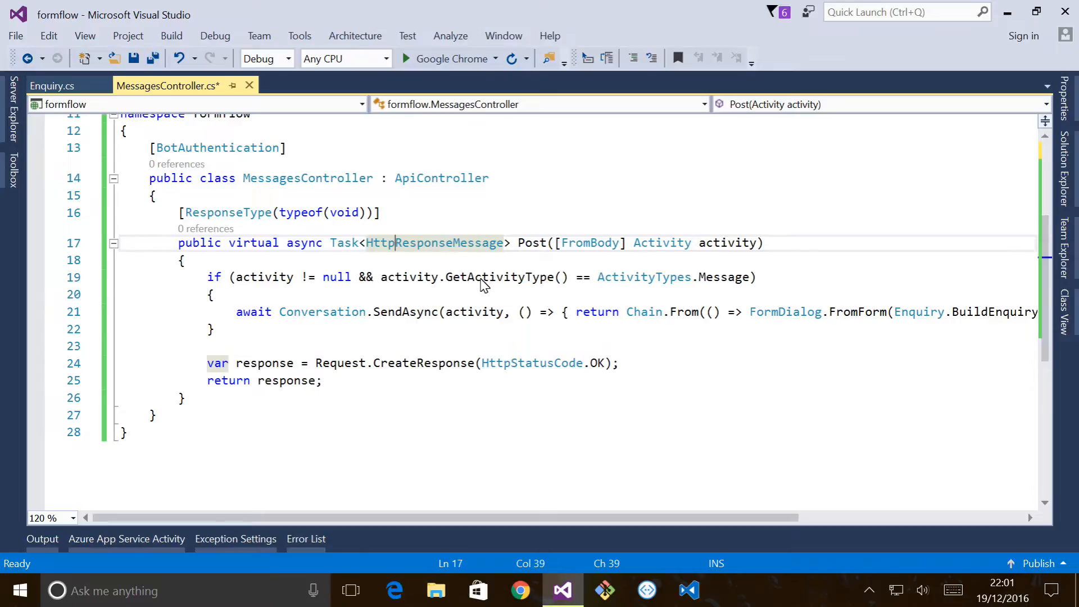
mouse_move(397, 276)
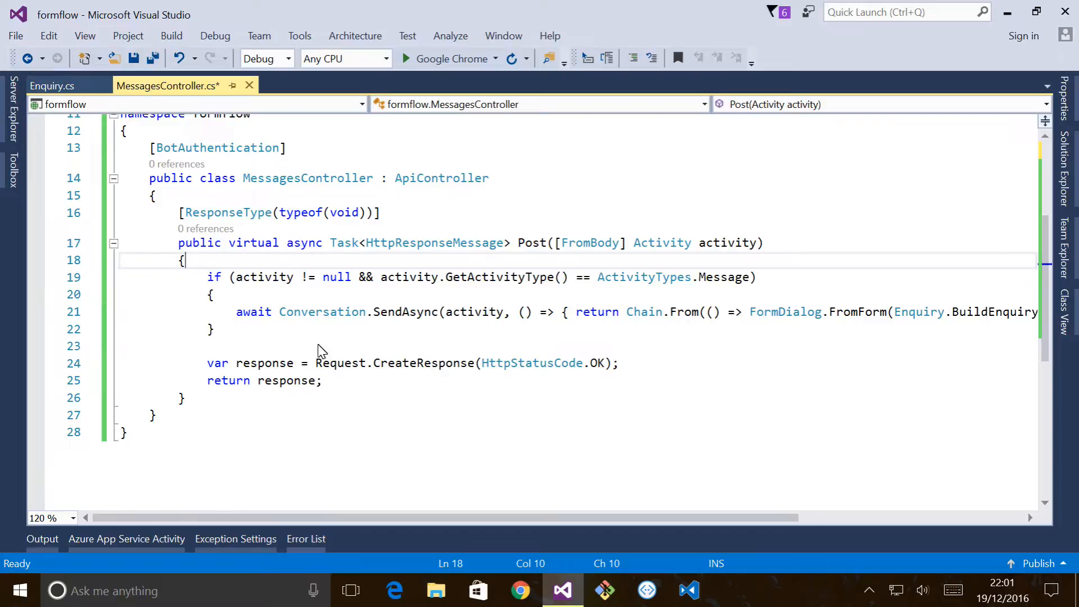
- Scroll right in MessagesController.cs to view the full SendAsync line
scroll(right, 3)
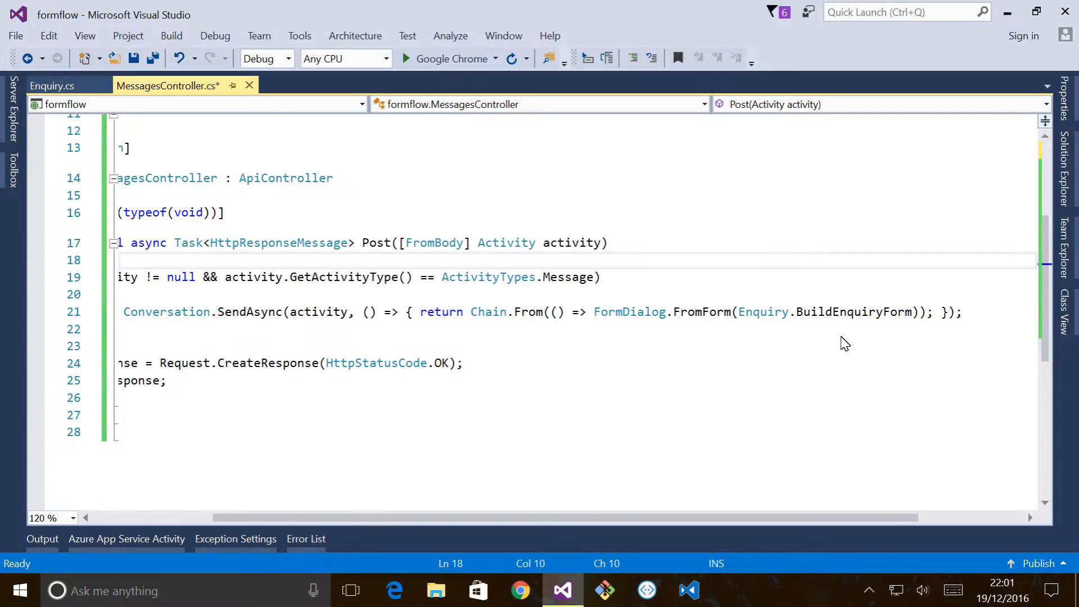
mouse_move(629, 337)
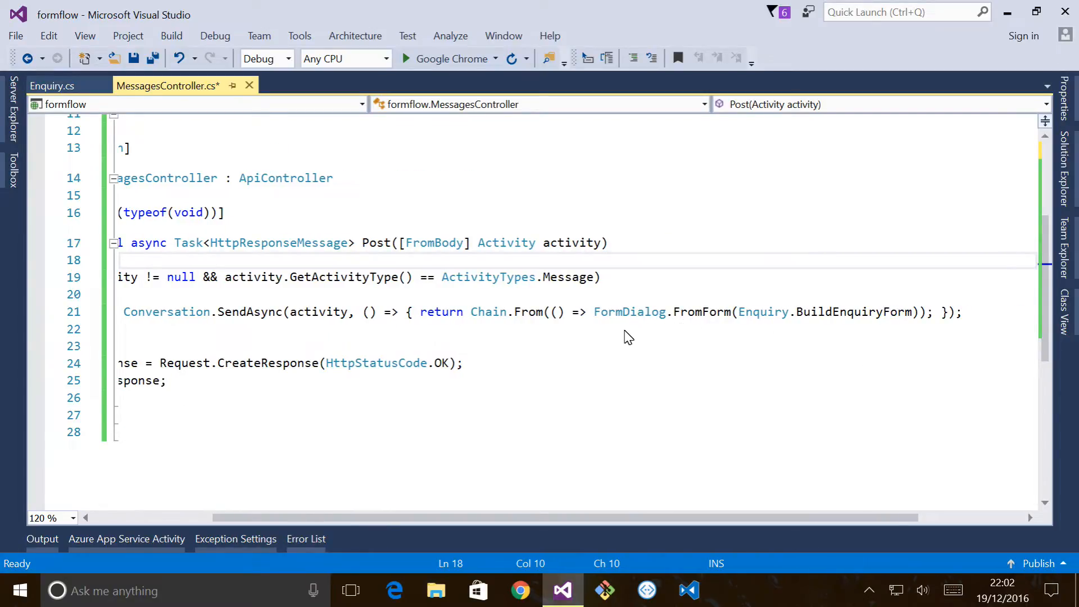
mouse_move(659, 344)
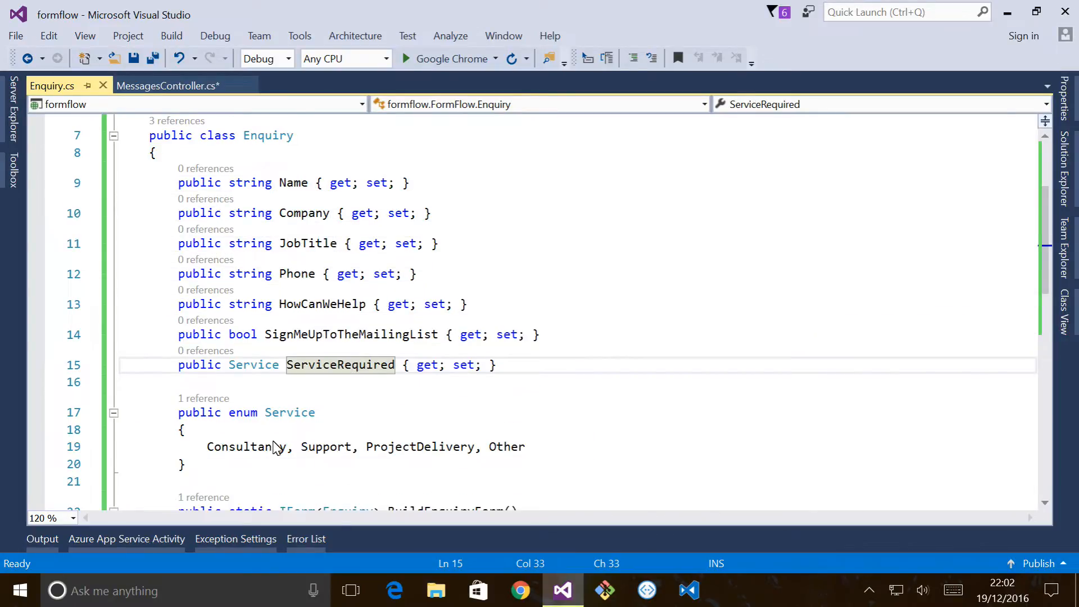
mouse_move(281, 451)
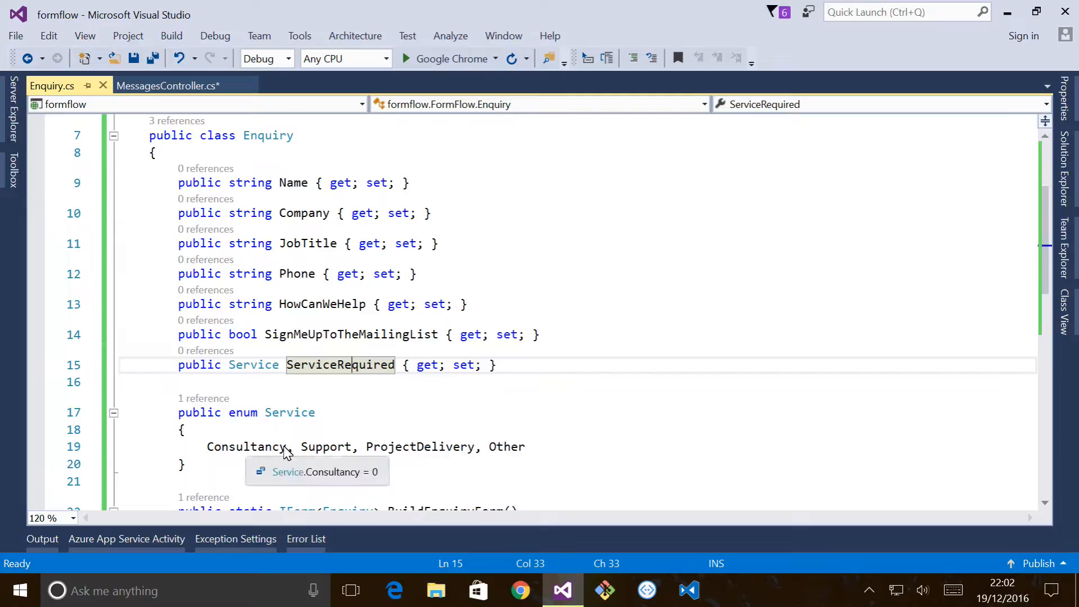
mouse_move(386, 251)
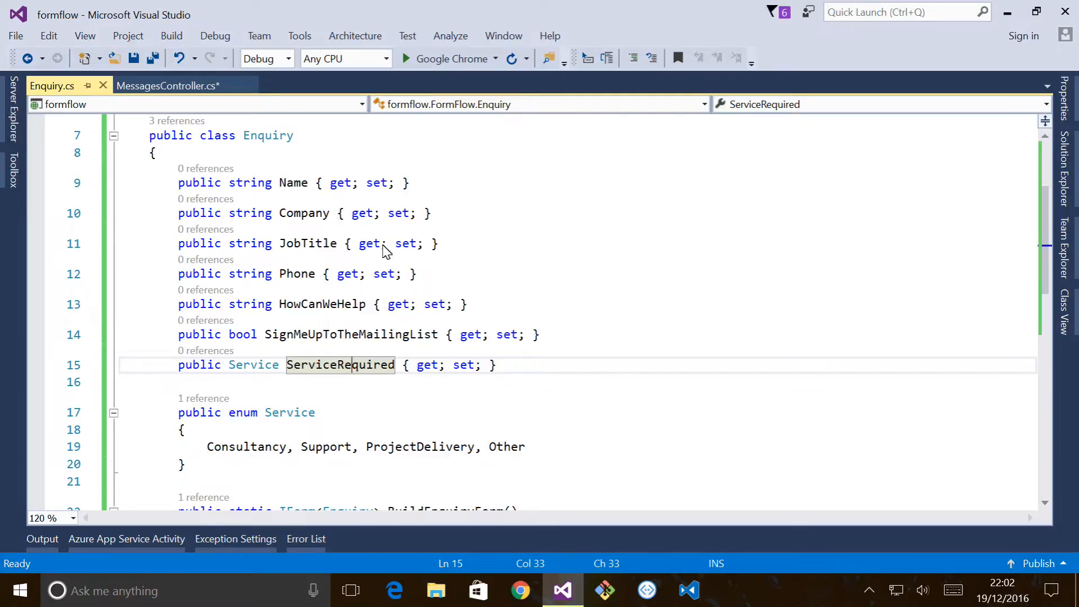
mouse_move(418, 404)
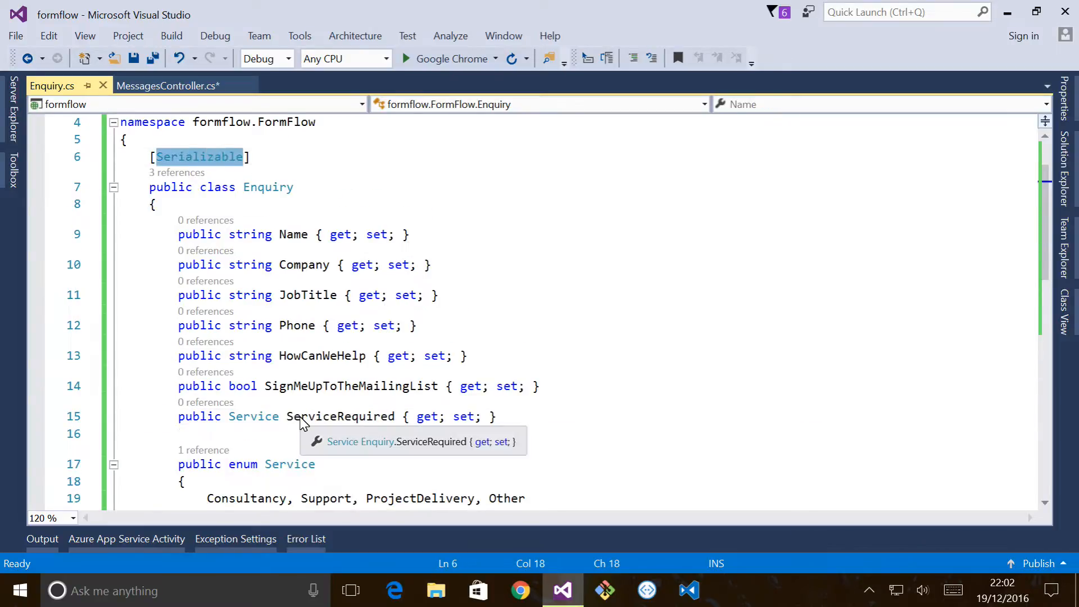
mouse_move(275, 314)
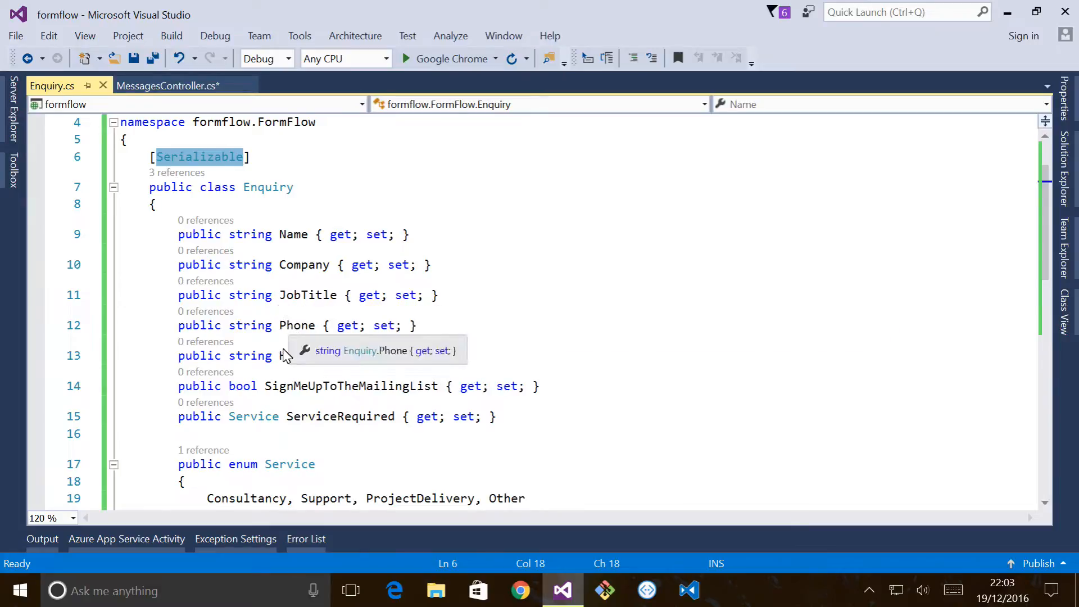
scroll(down, 3)
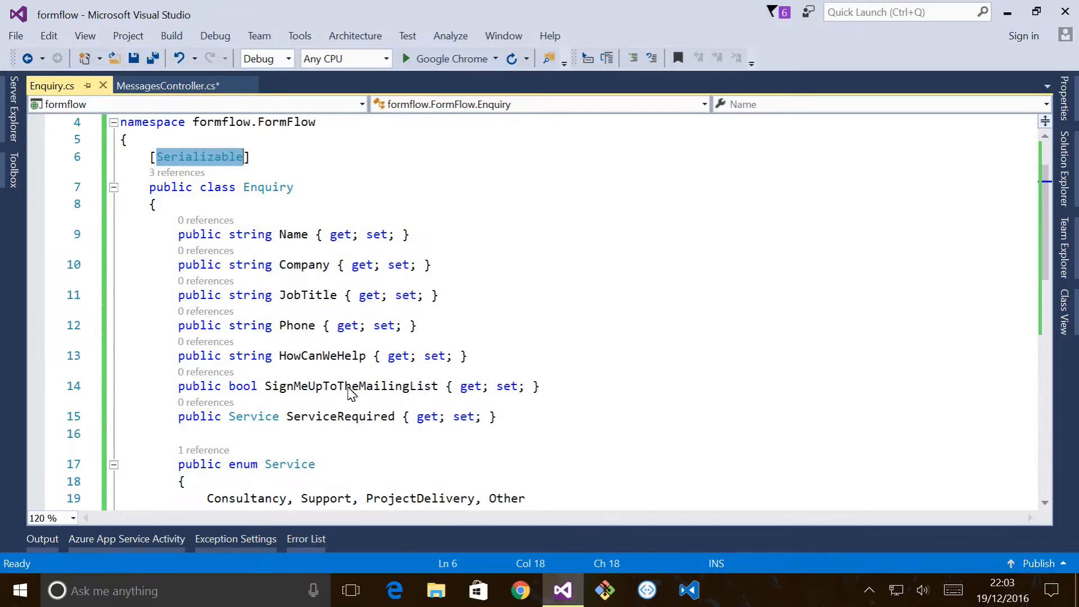
scroll(down, 3)
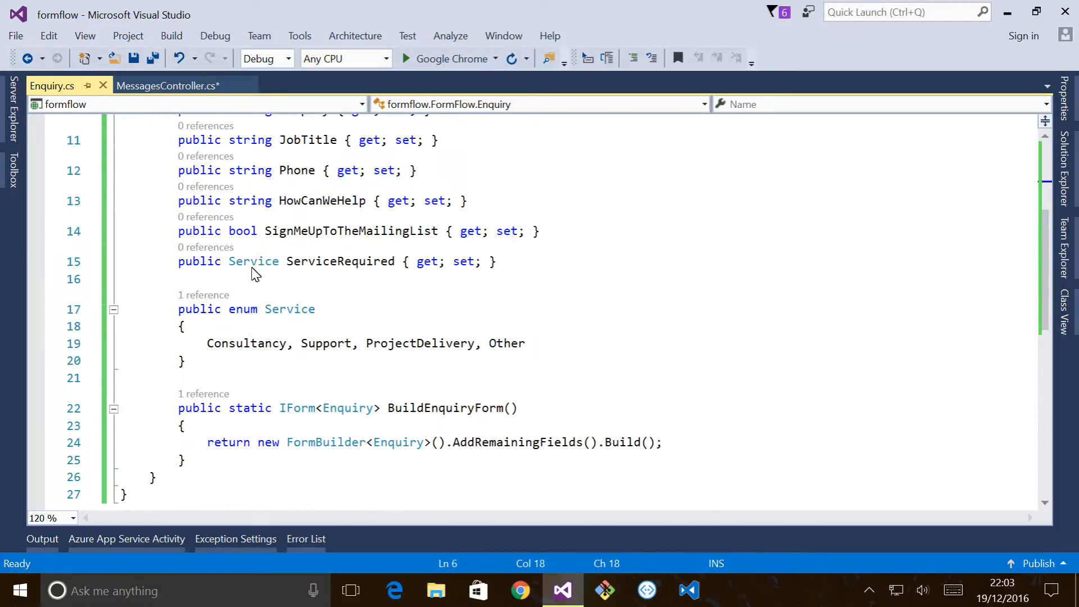
mouse_move(157, 408)
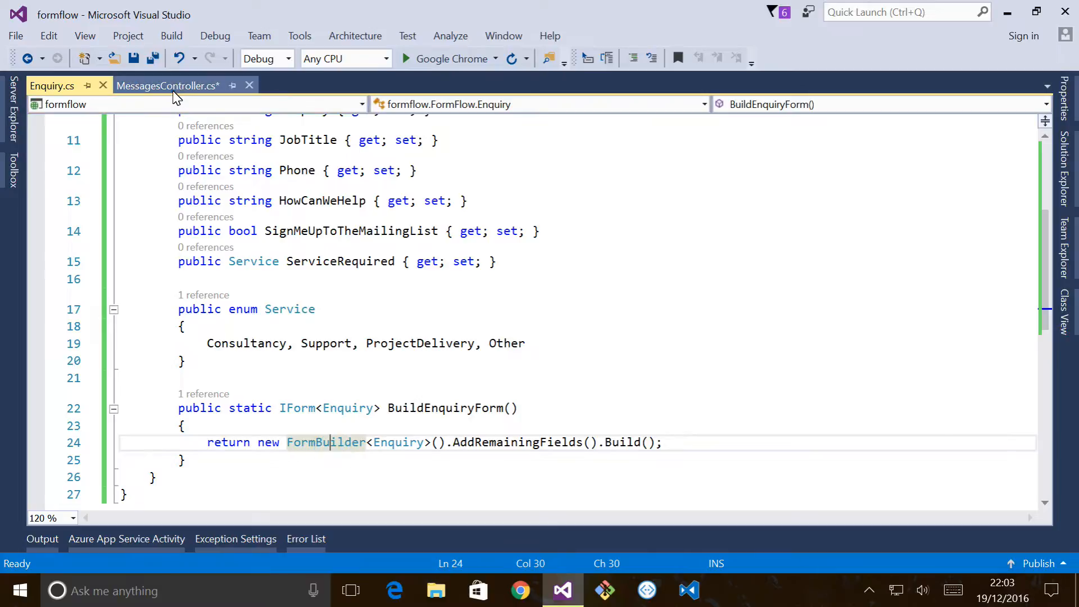
click(168, 86)
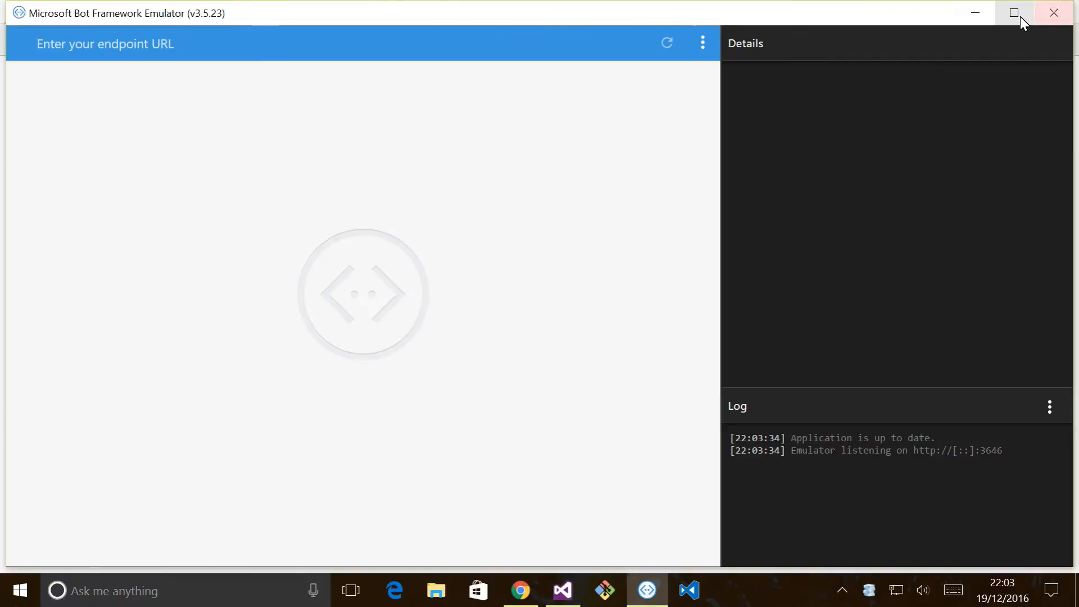
click(103, 44)
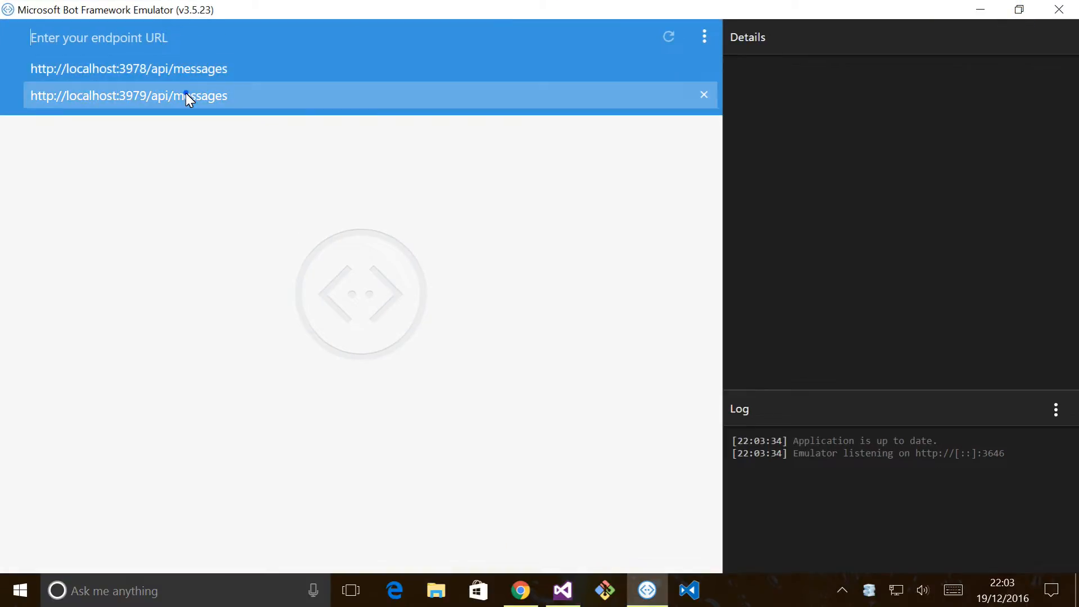
click(128, 96)
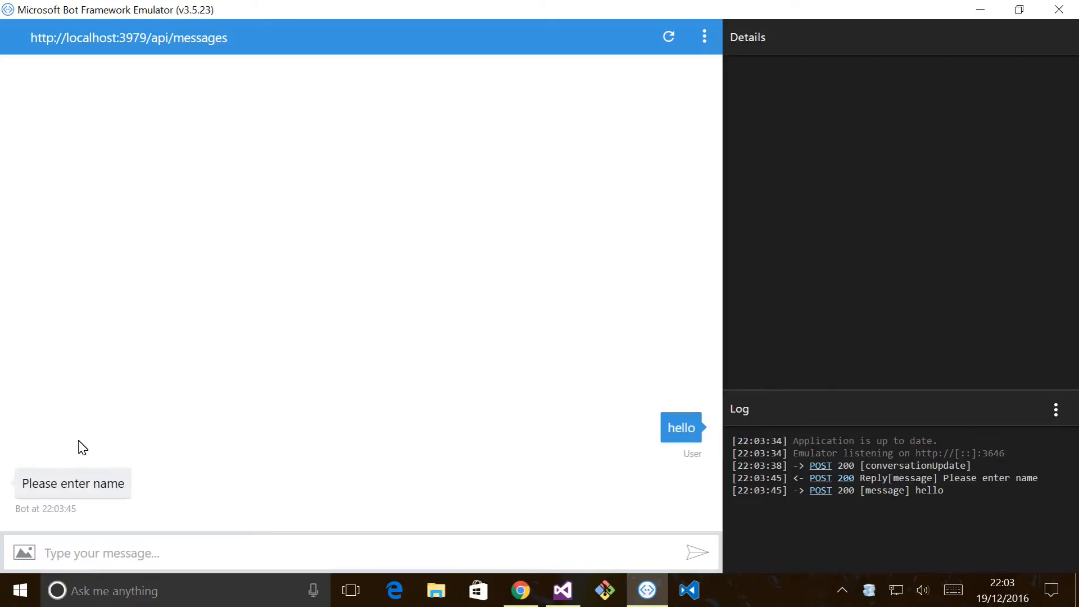
- Answer the form prompts: name James, company Contoso, phone 1234567, software consultancy help
text(James)
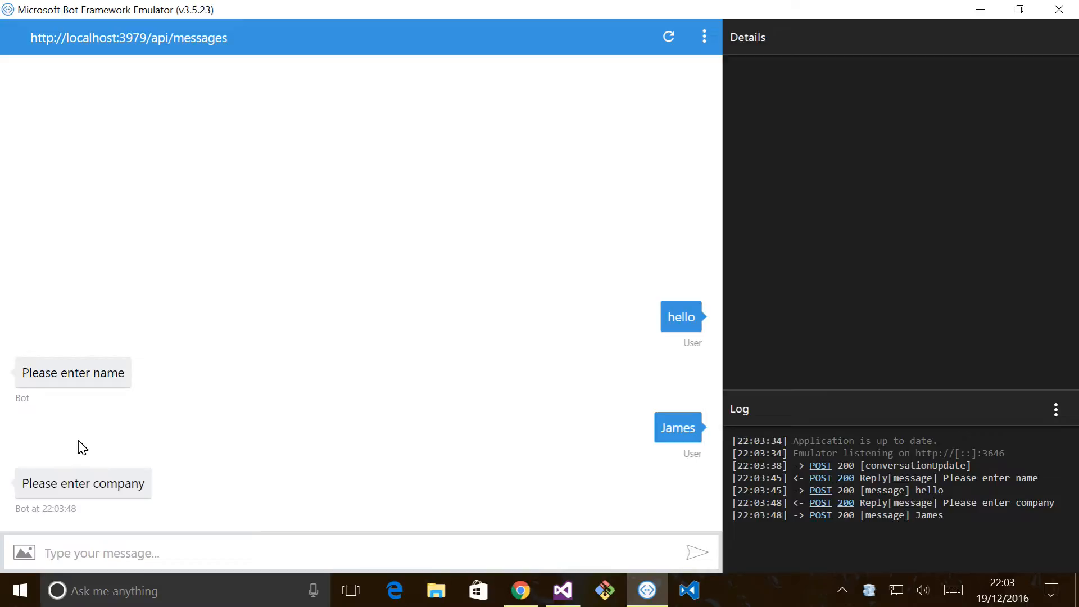
text(Contoso)
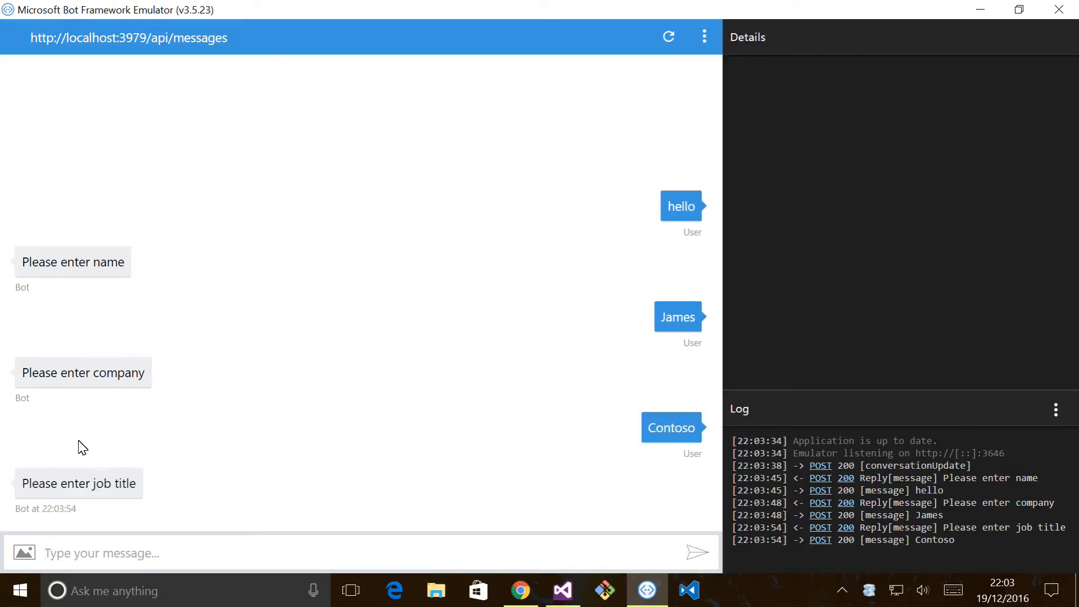
text(Procu)
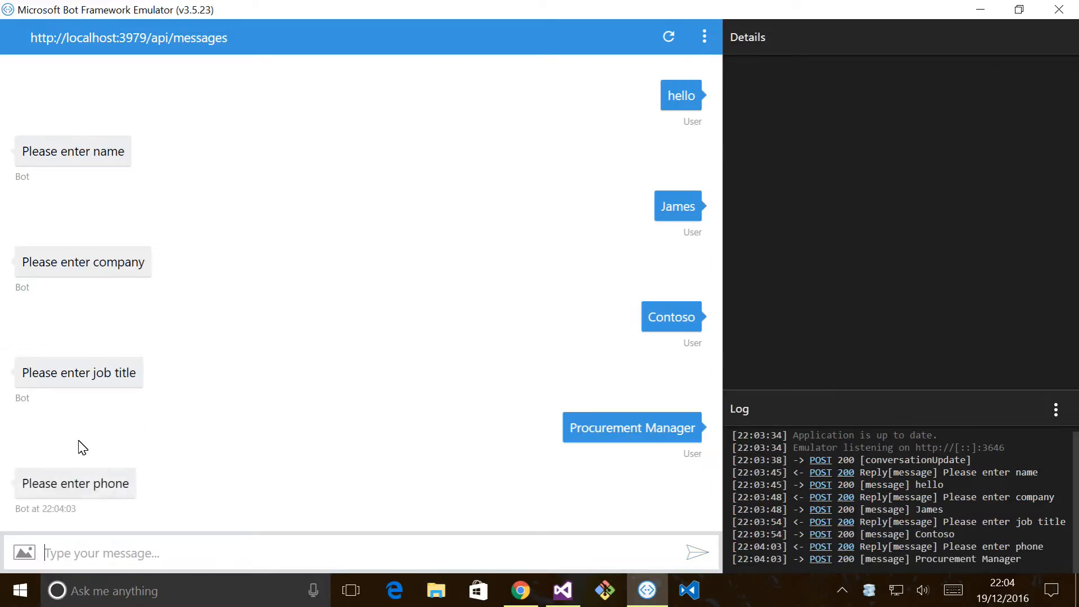
text(1234567)
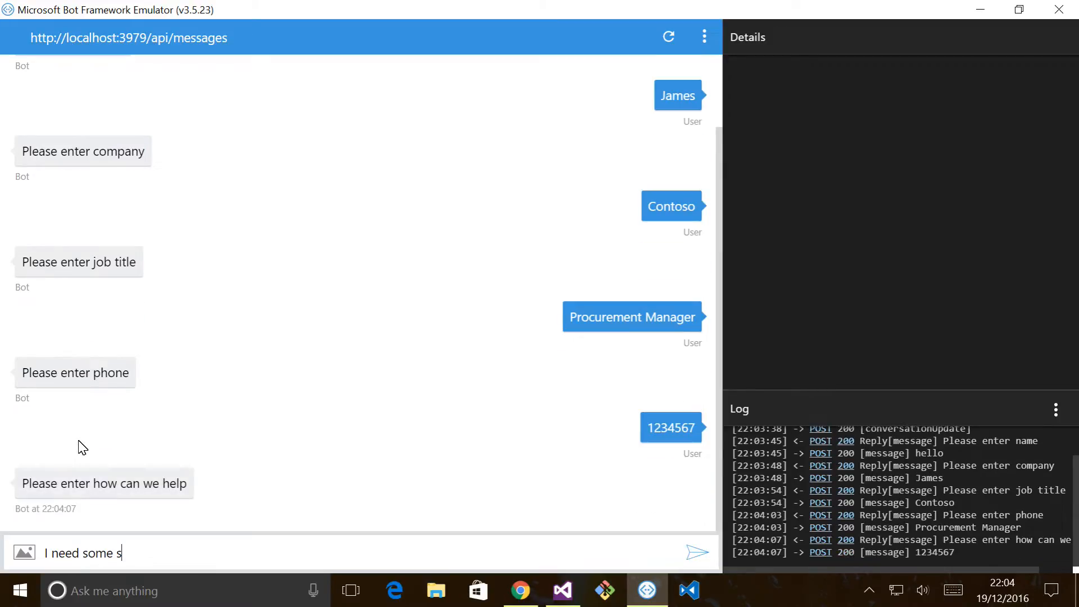
text(oftware consu)
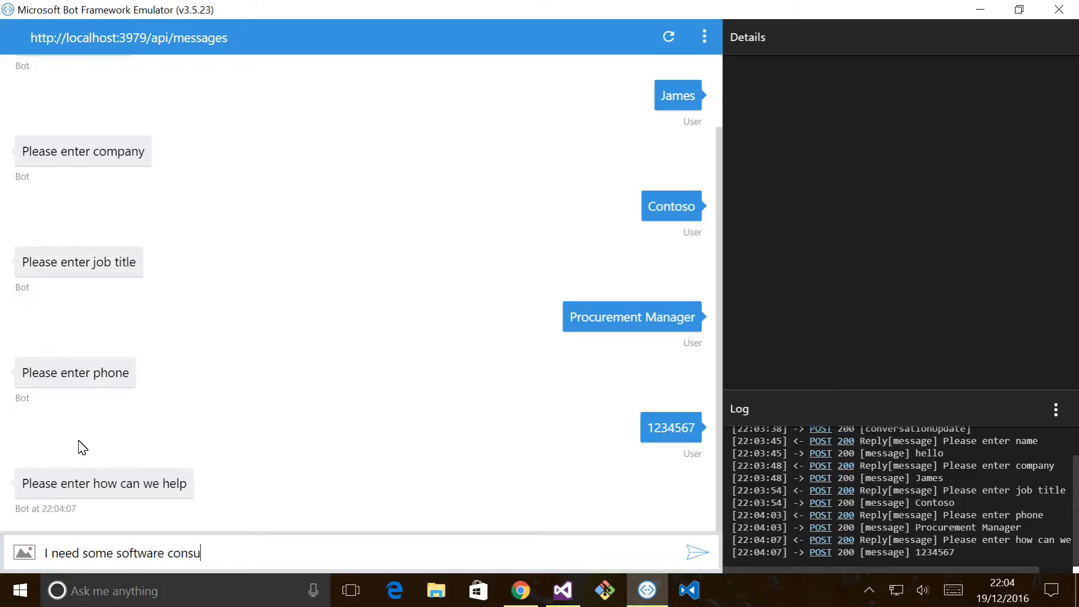
click(696, 552)
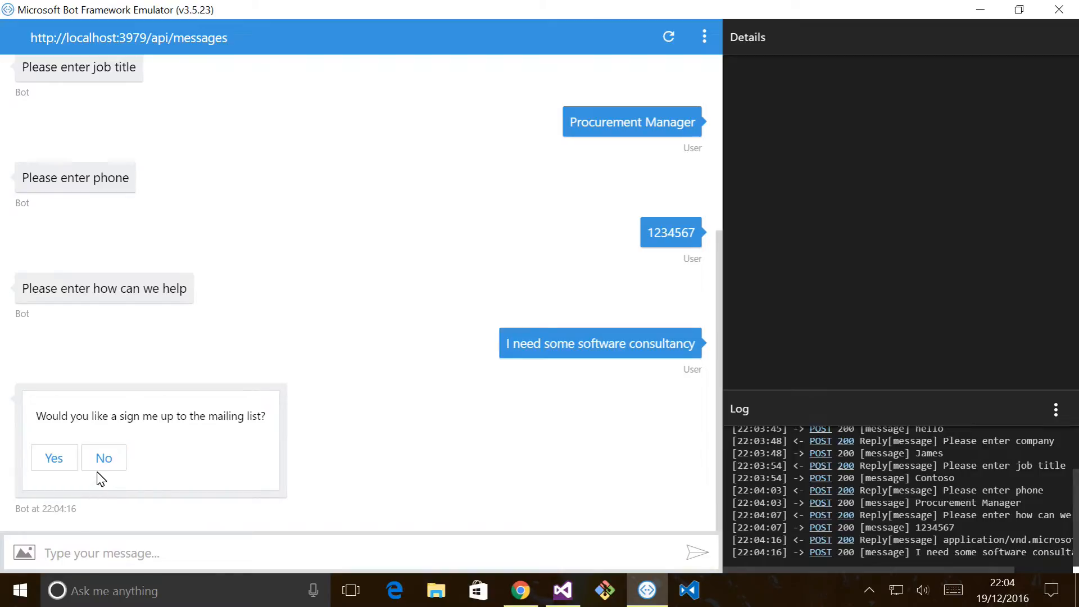
- Choose Support as the required service and switch back to Visual Studio
click(104, 457)
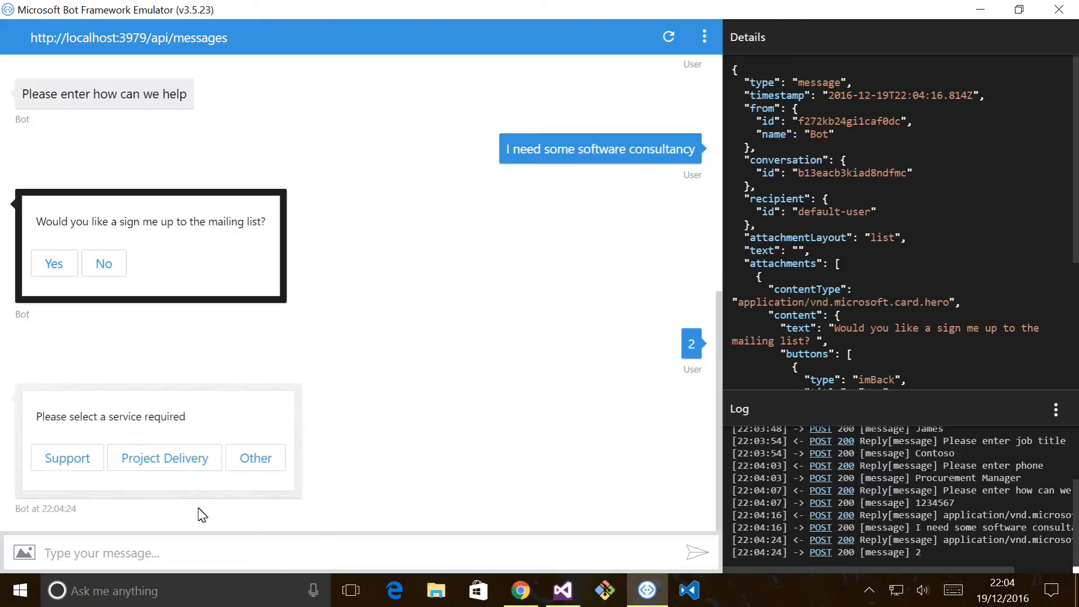
mouse_move(32, 430)
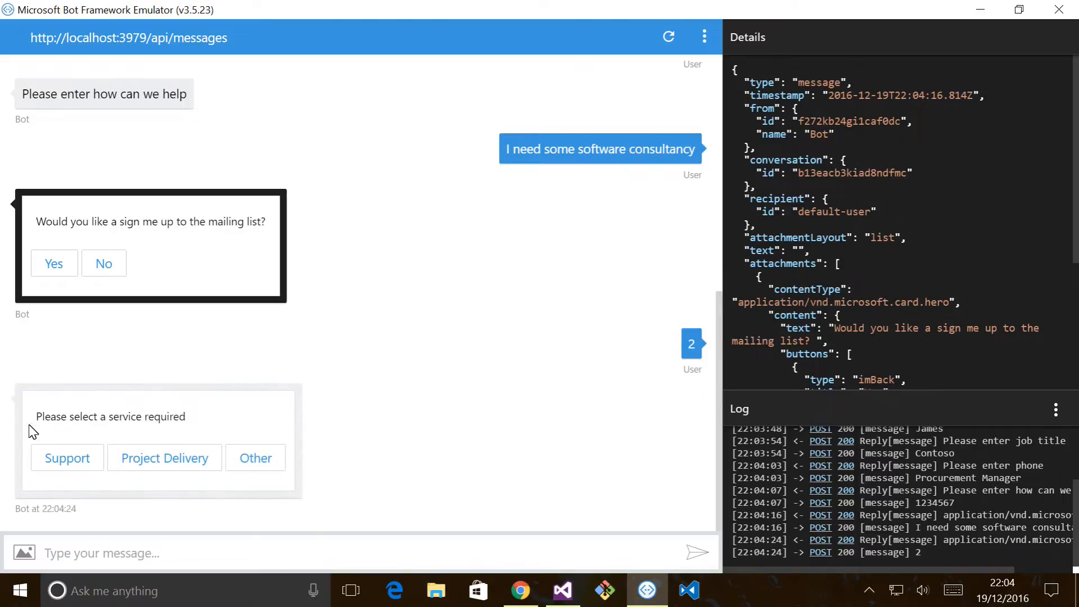
mouse_move(120, 497)
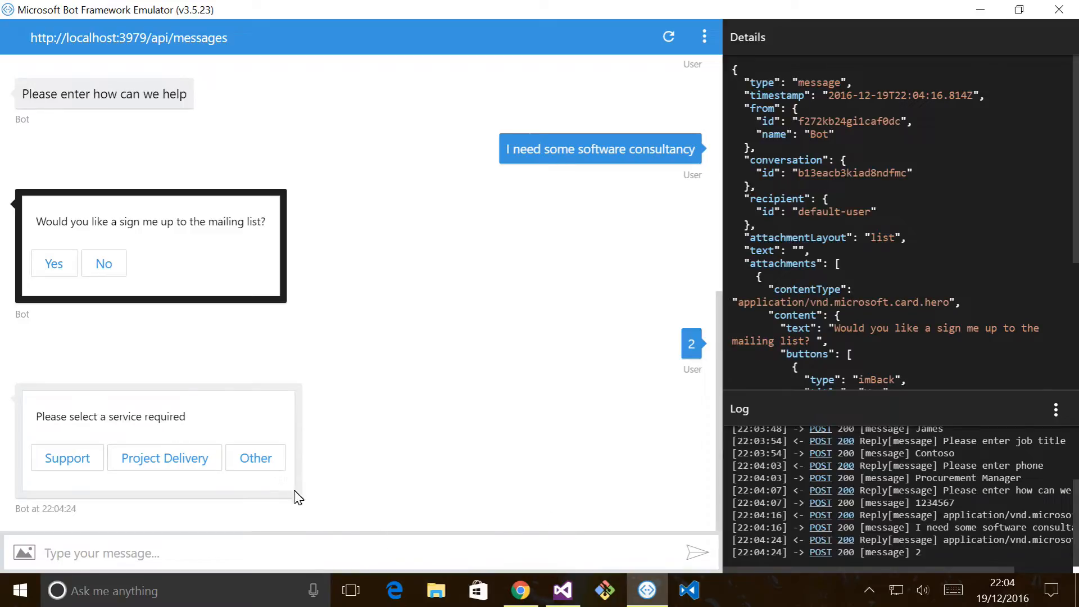
click(67, 457)
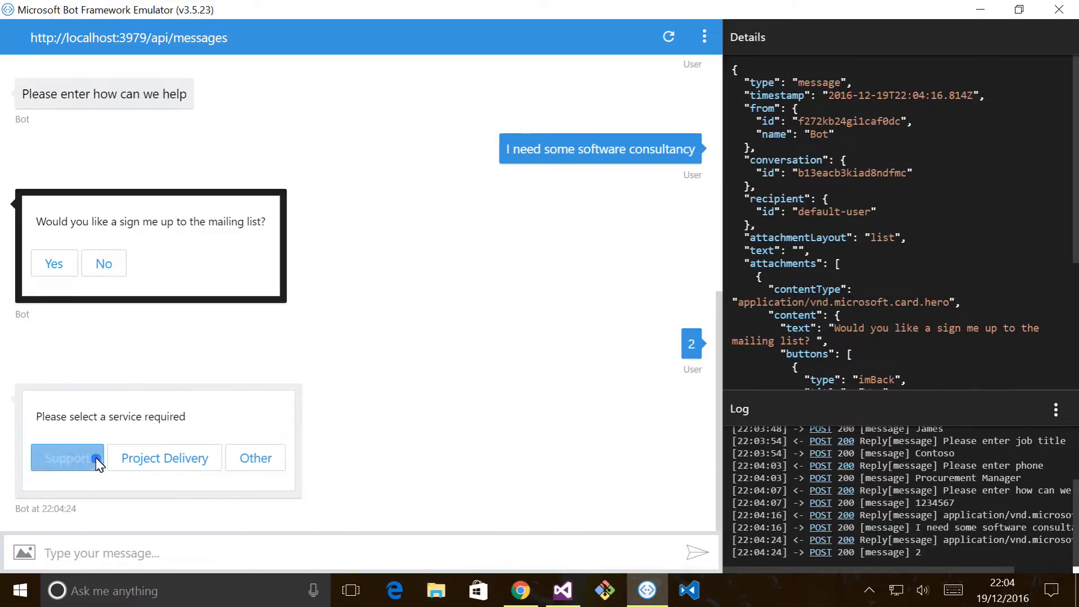
click(563, 591)
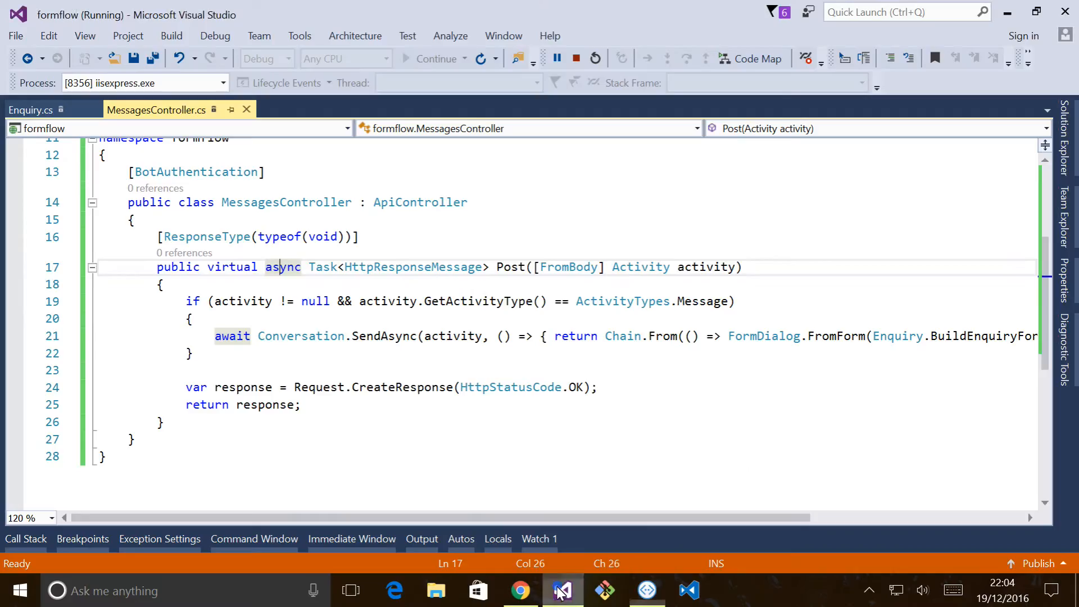
- Scroll through Enquiry.cs properties beside the emulator conversation to compare field order
click(29, 110)
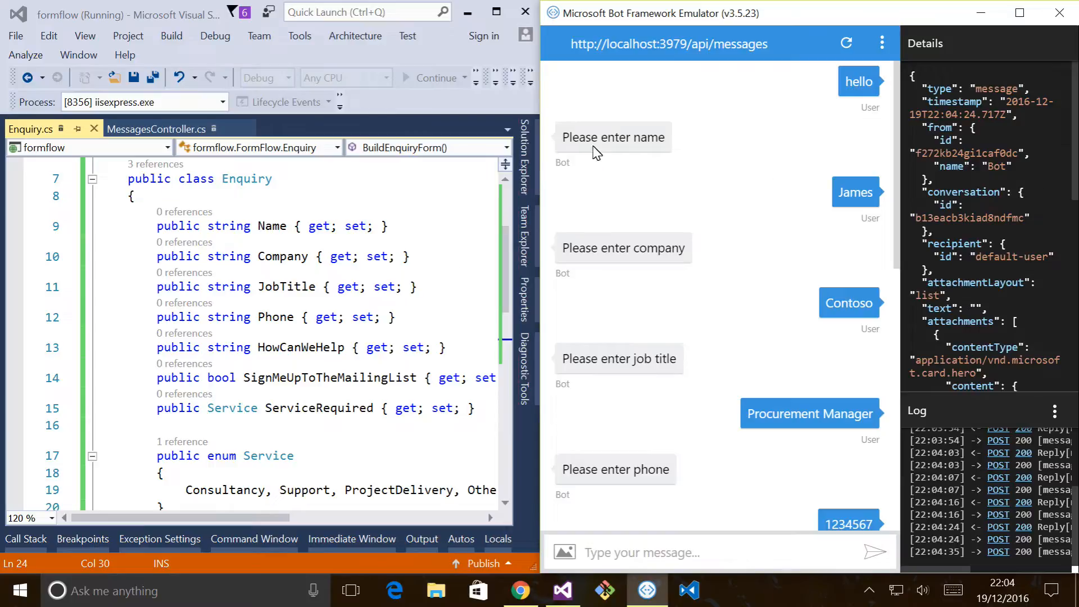
mouse_move(170, 296)
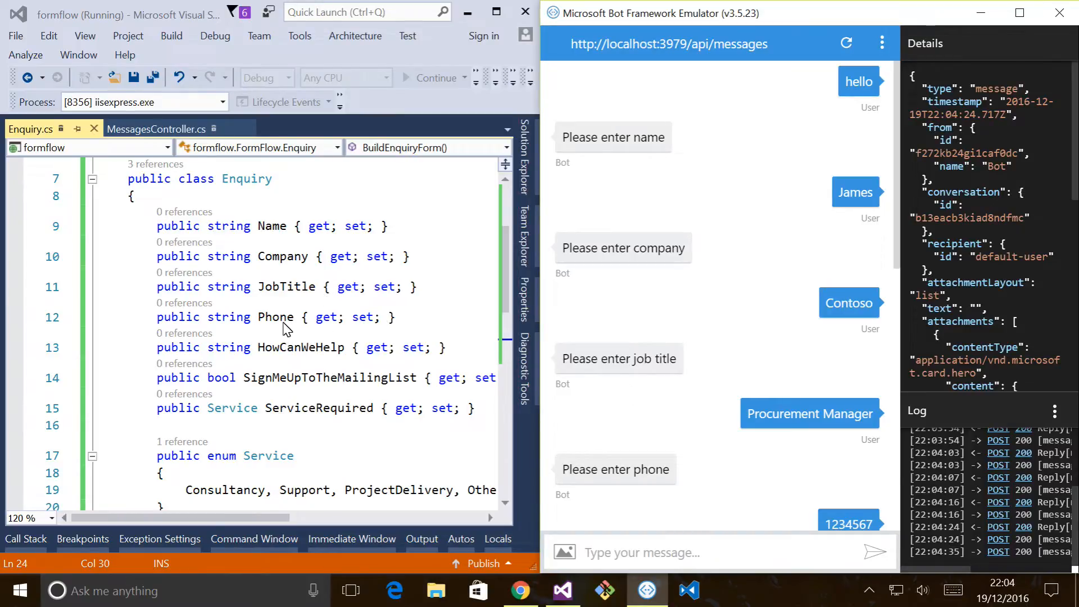
scroll(down, 3)
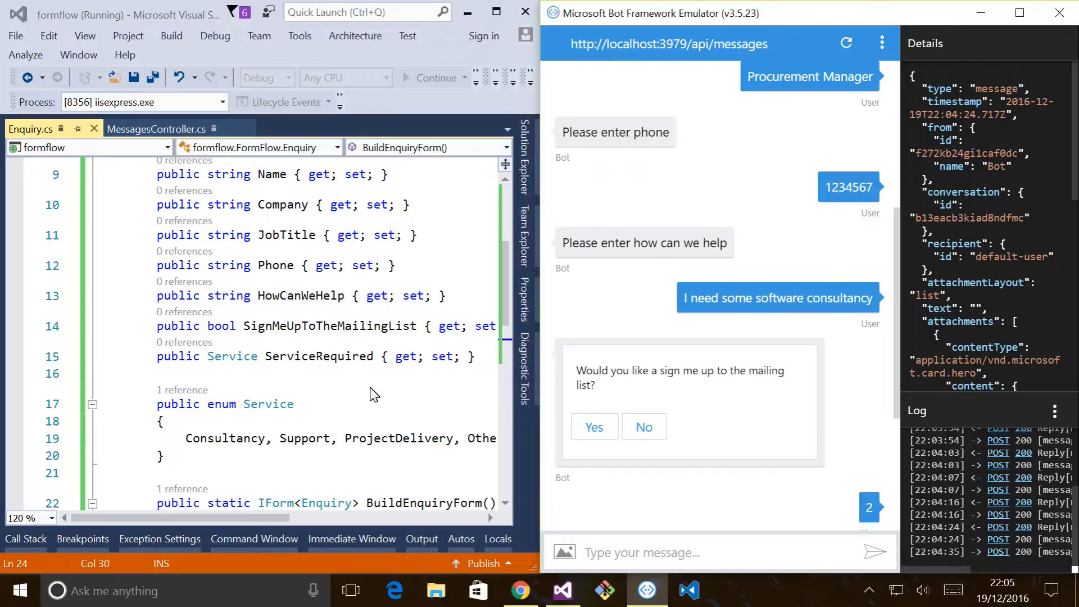
mouse_move(230, 335)
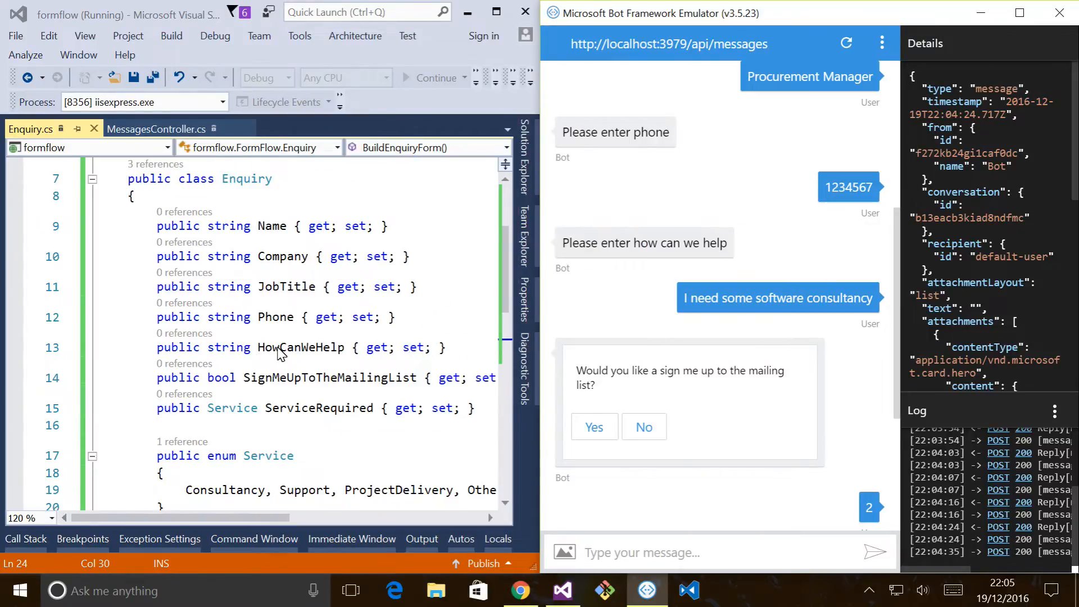
mouse_move(662, 251)
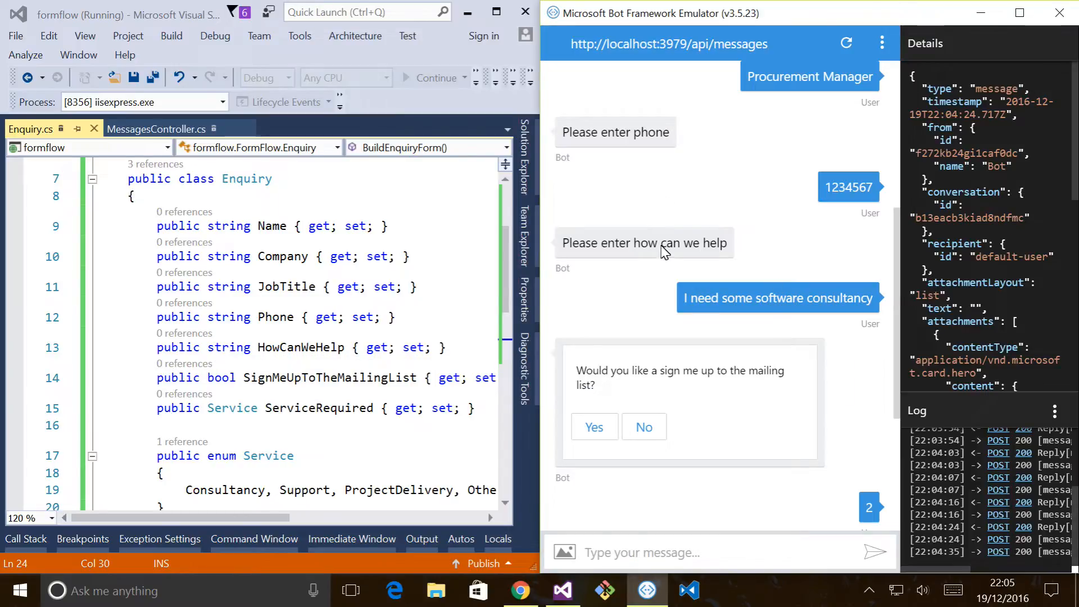
mouse_move(745, 315)
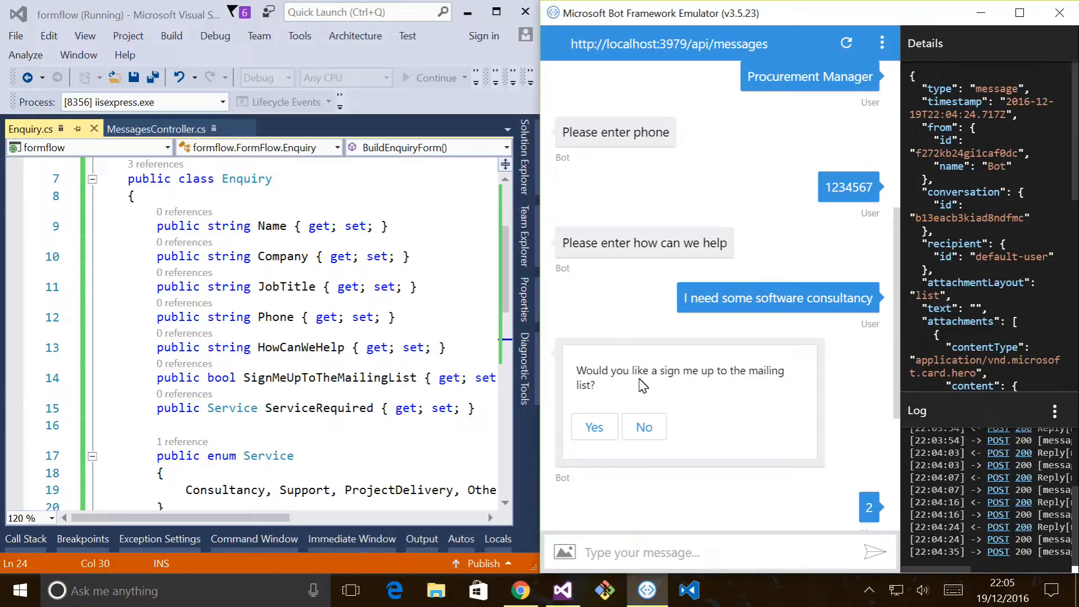
mouse_move(234, 409)
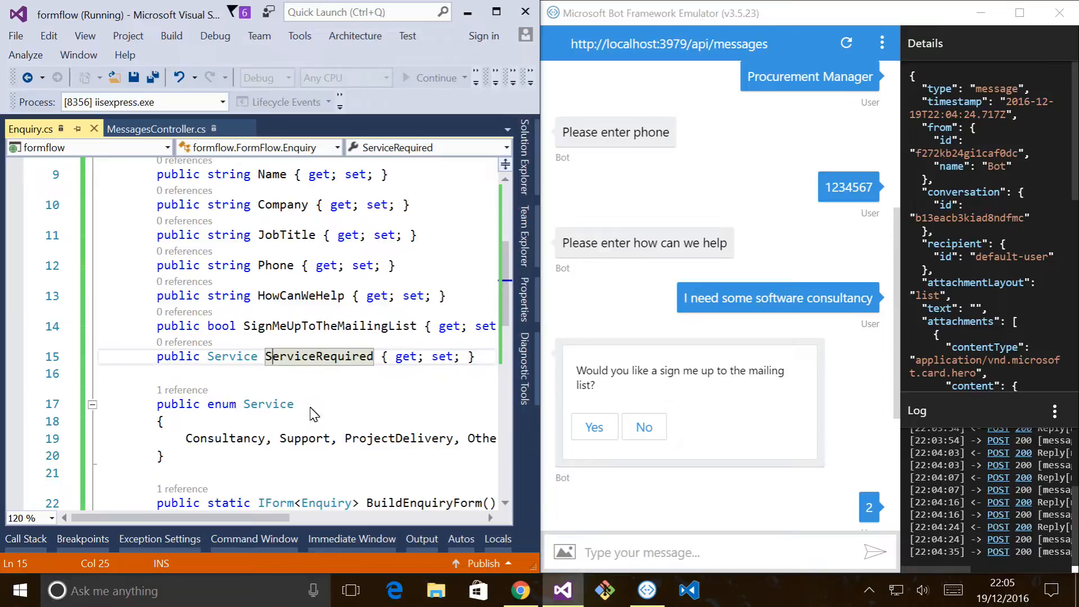
mouse_move(239, 433)
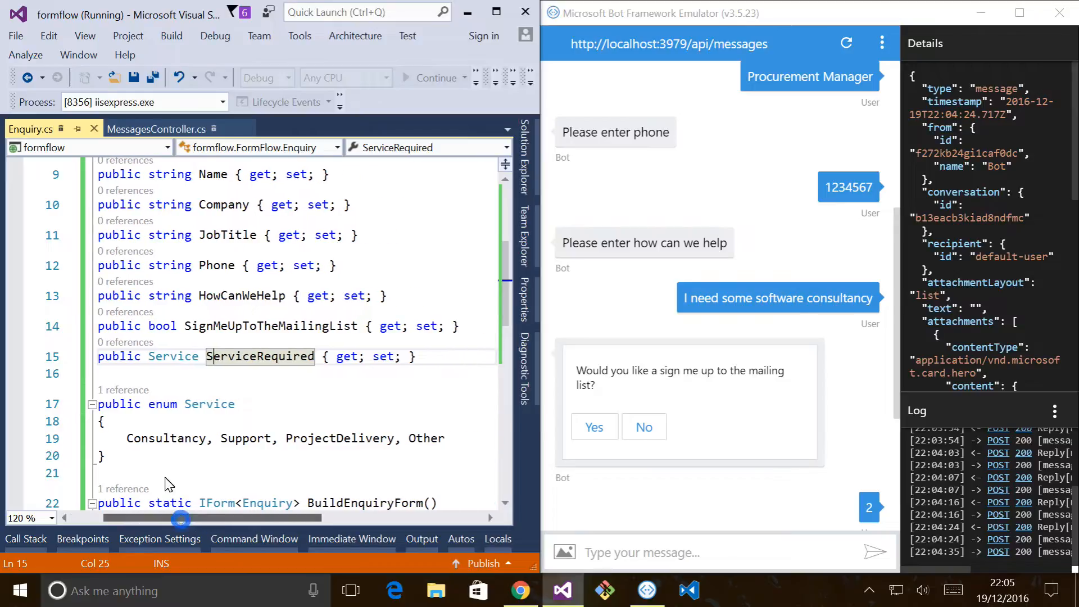
mouse_move(290, 451)
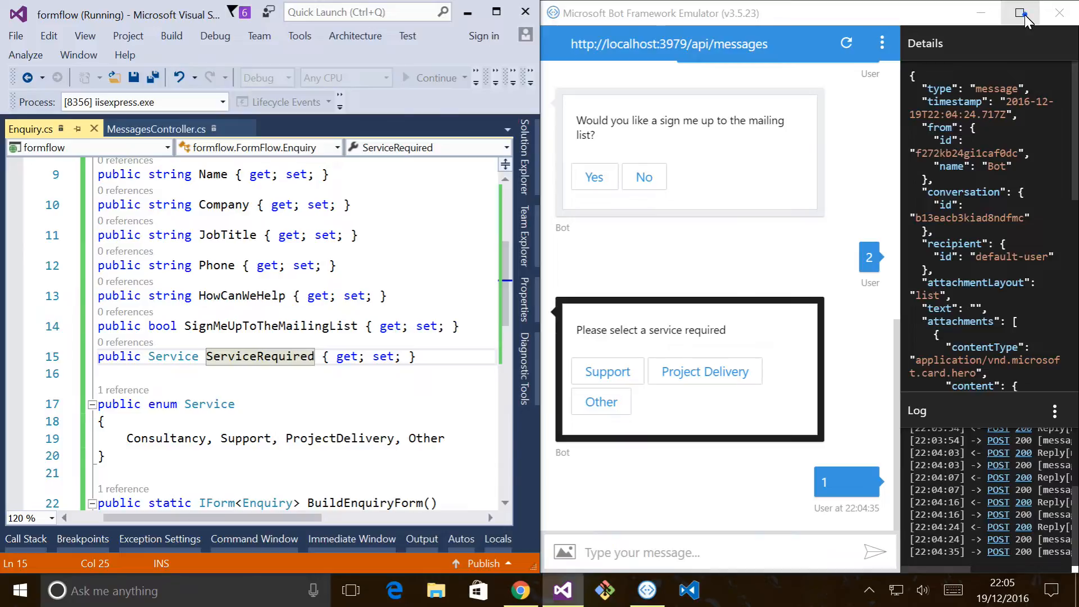
- Maximise the emulator, send 'hello' to restart the form, and answer 'James'
click(1022, 12)
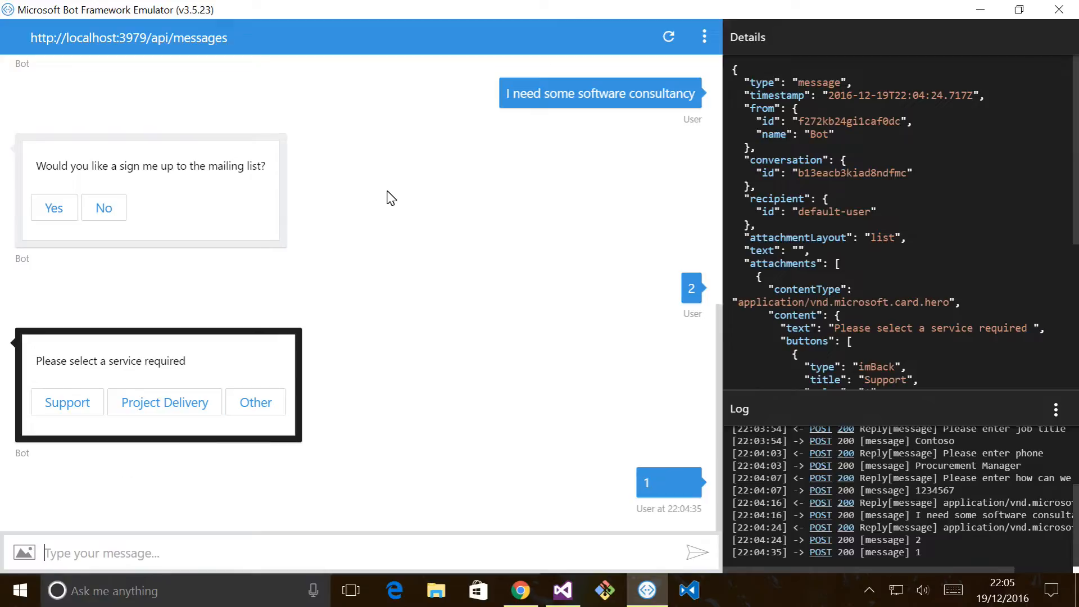
text(hello)
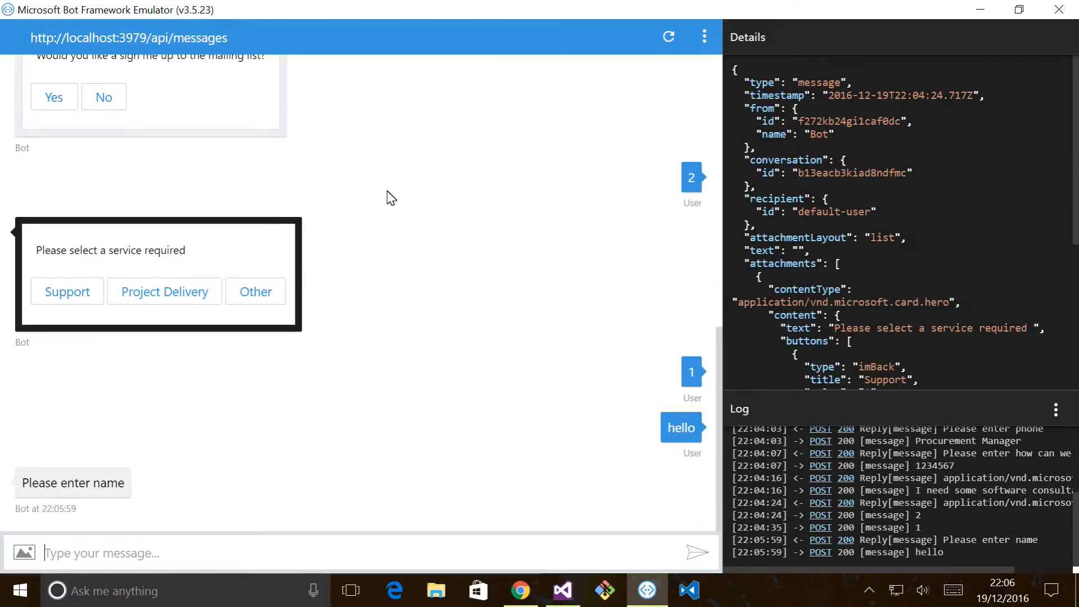
text(James)
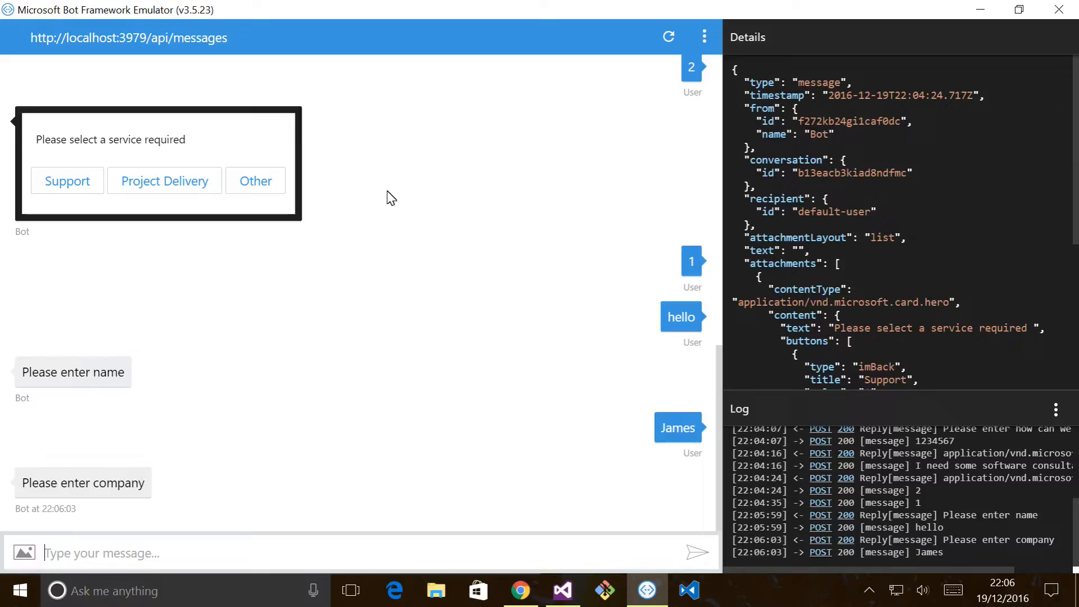
- Scroll down to read the bot's help listing at the company prompt
scroll(down, 3)
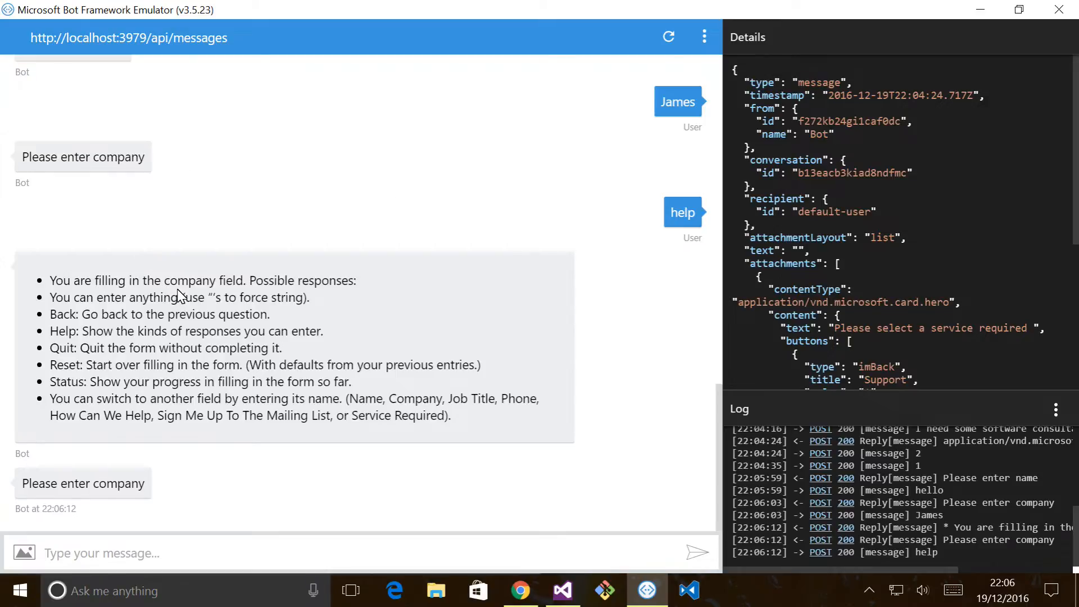
mouse_move(332, 296)
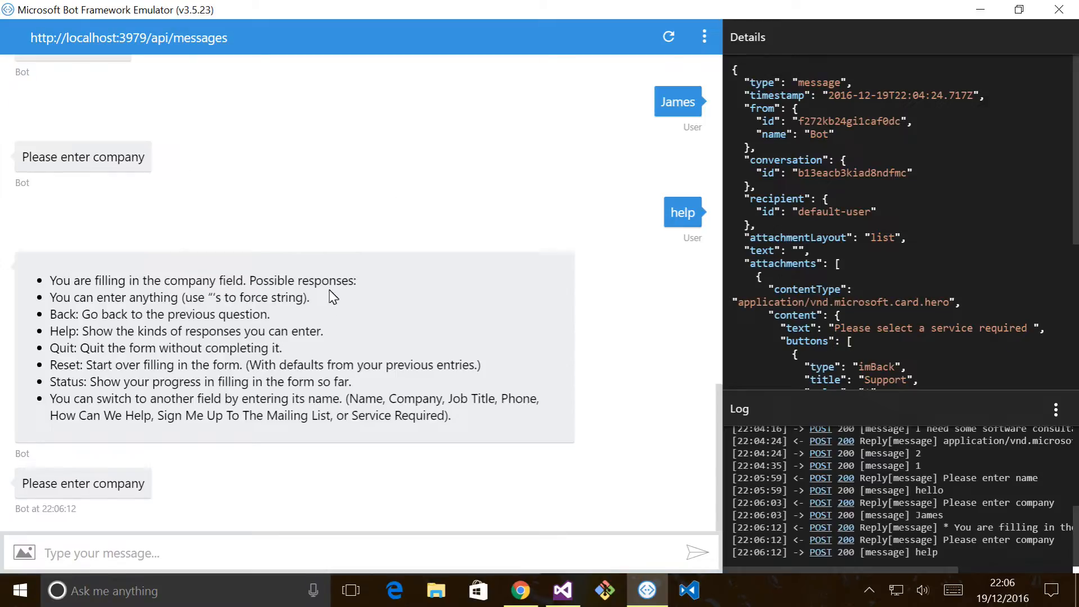
mouse_move(357, 285)
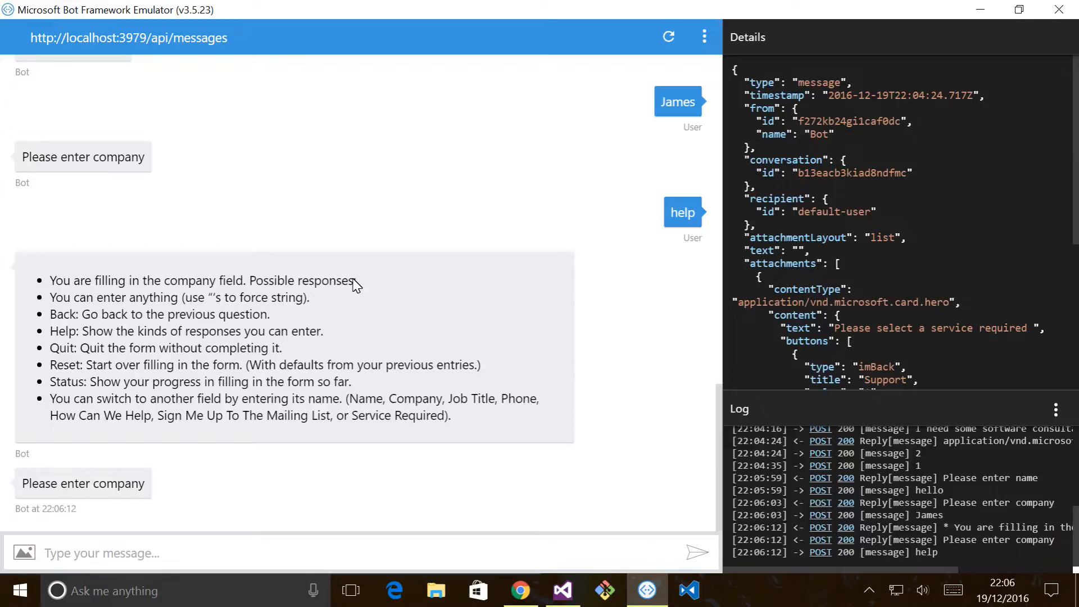
mouse_move(401, 72)
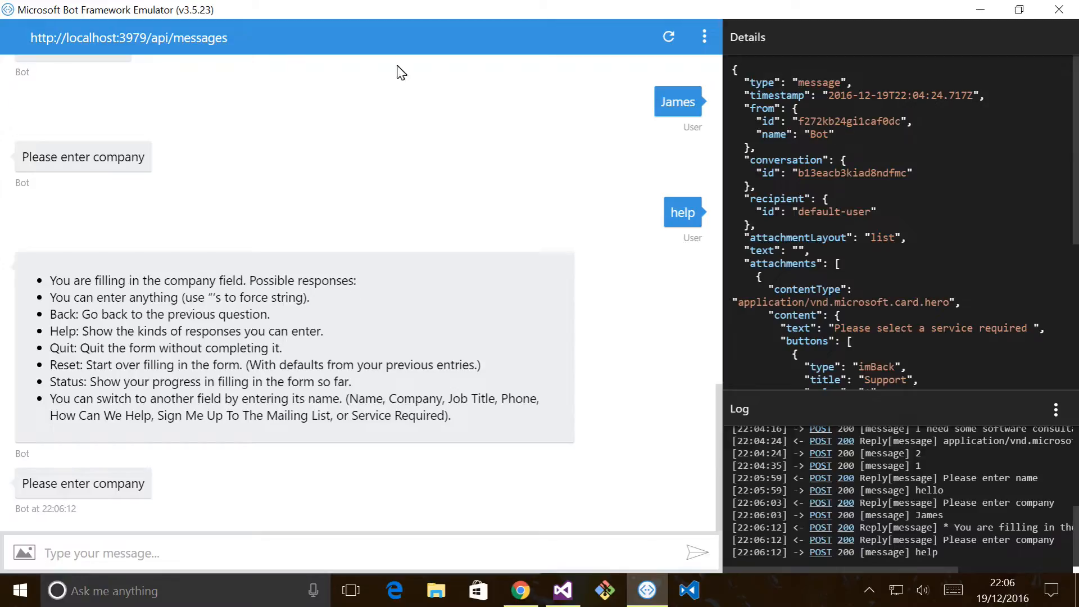
mouse_move(55, 420)
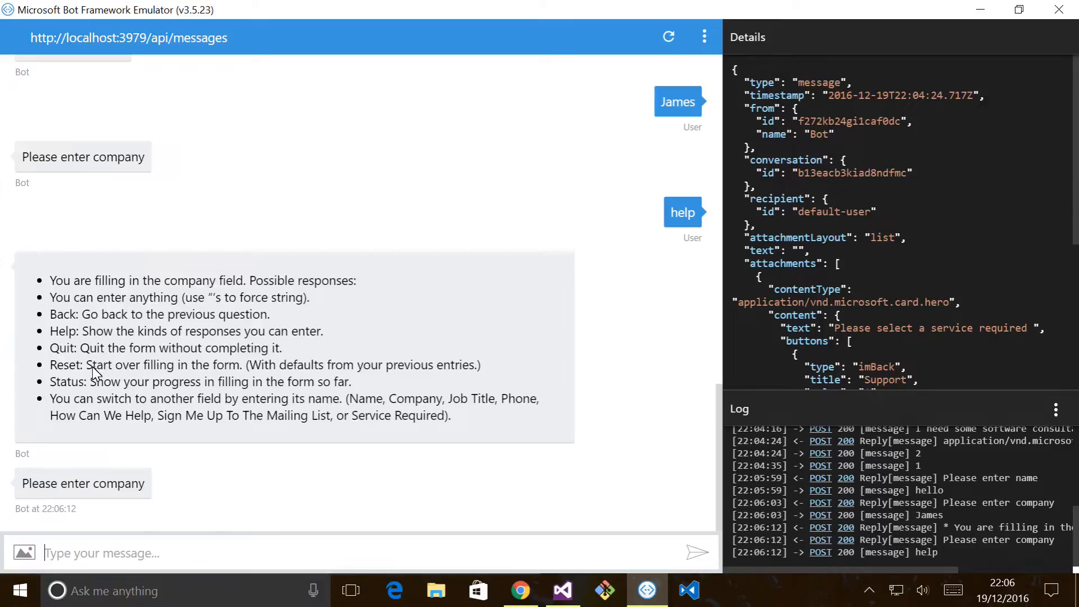
mouse_move(117, 375)
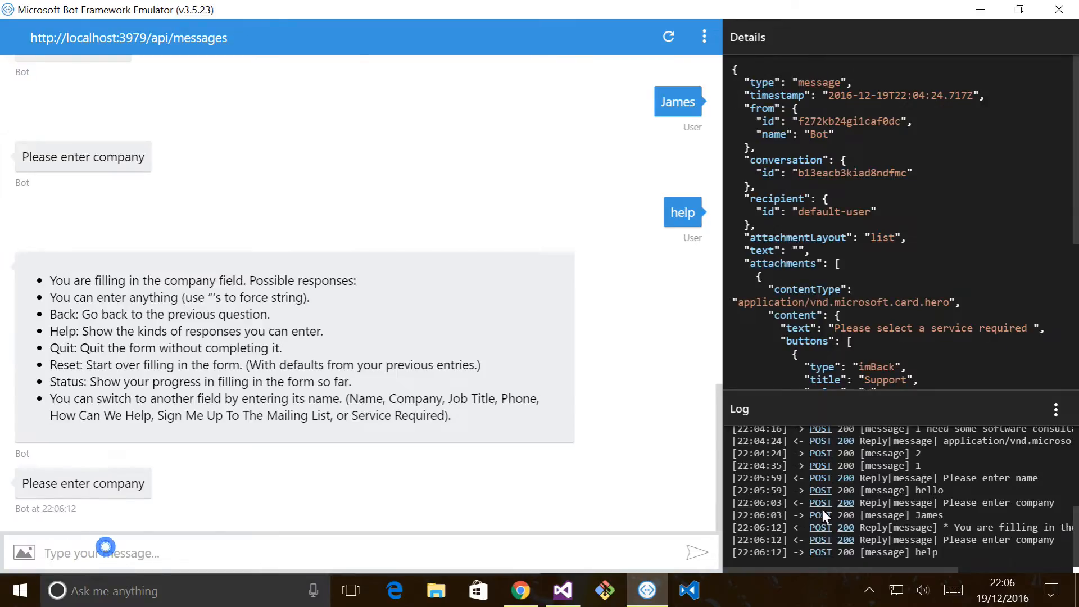
- Send 'status', then answer the company prompt with 'Contoso'
text(status)
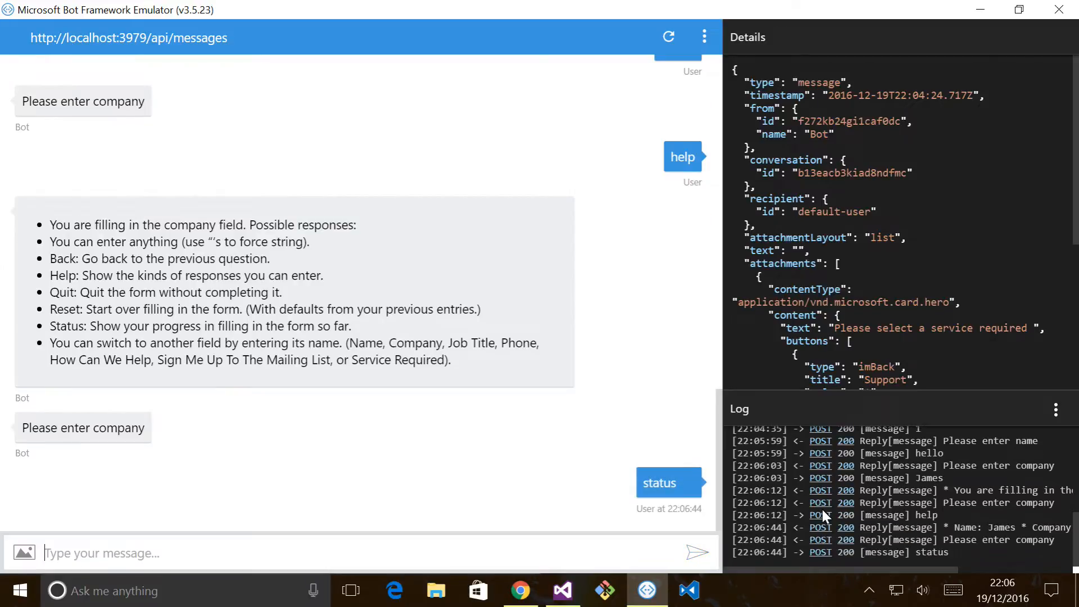
scroll(down, 3)
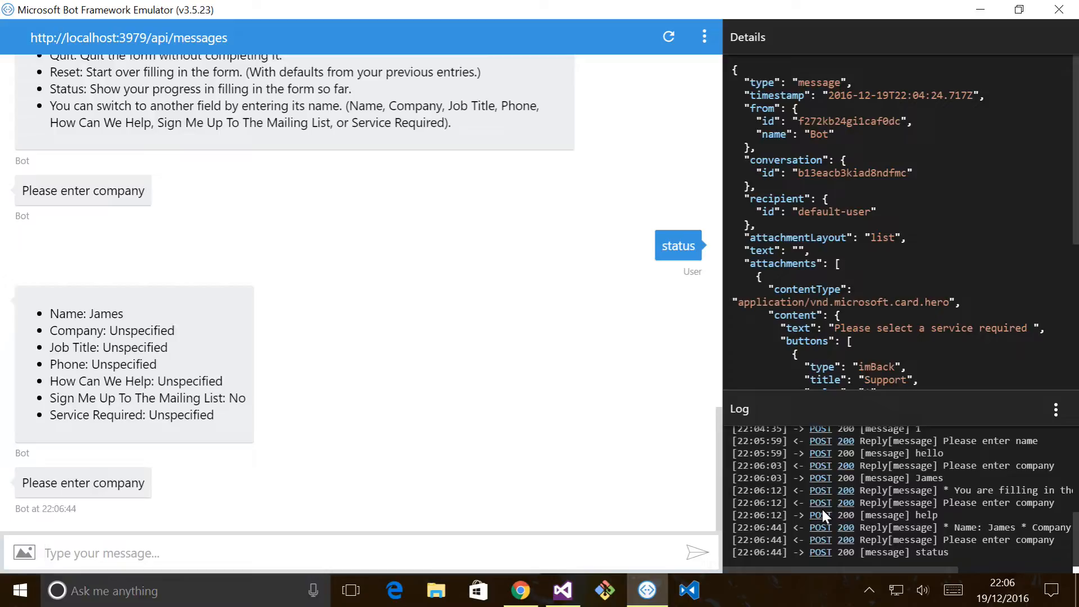
text(Conto)
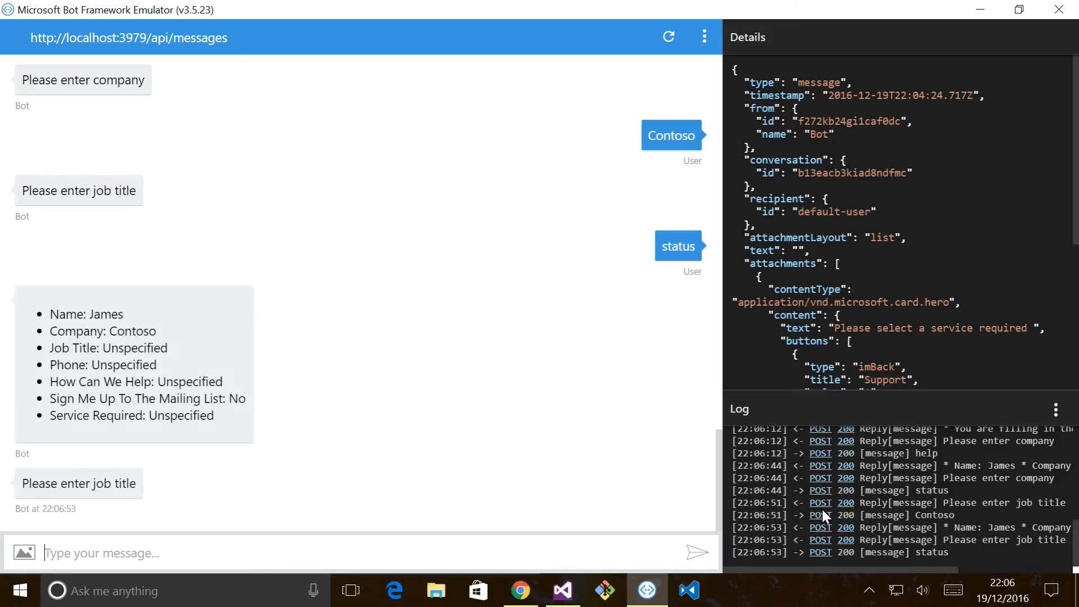
mouse_move(99, 364)
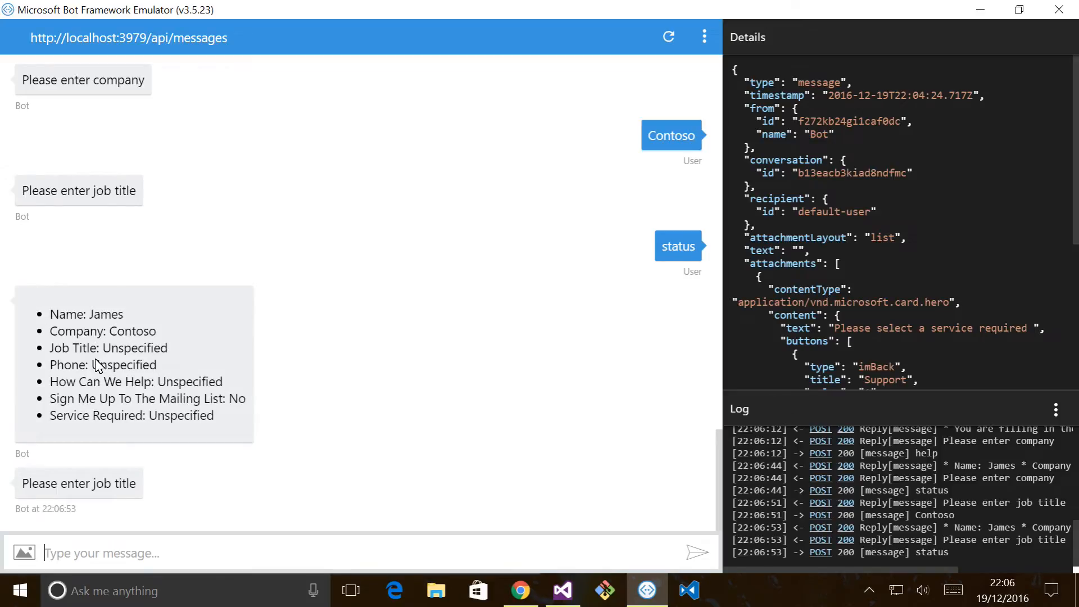
- Send 'back' to revisit the company question and answer 'Contoso Ltd'
text(bad)
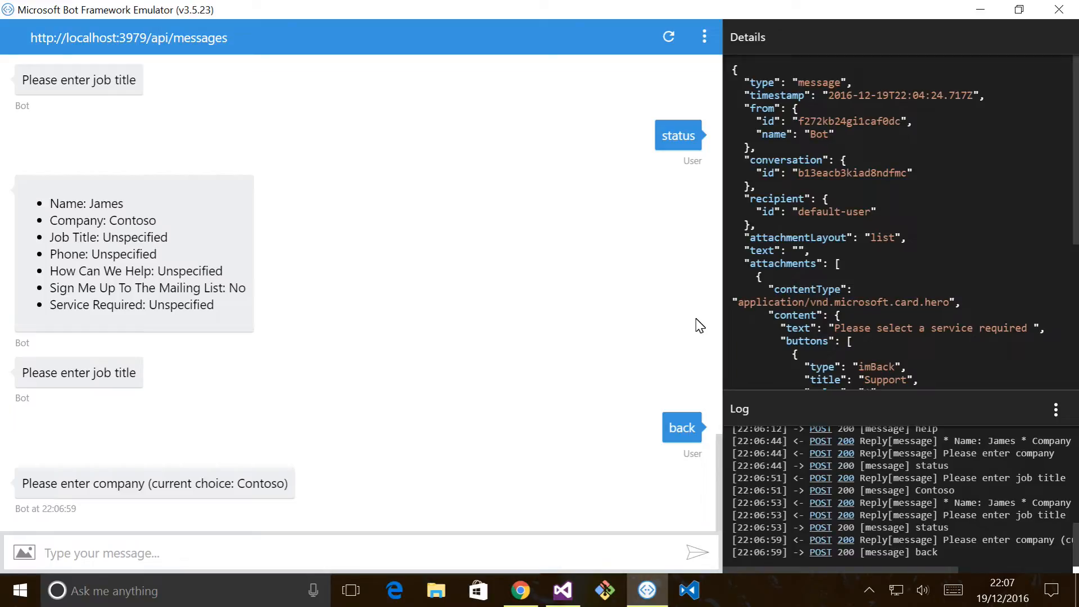
text(Contoso Lt)
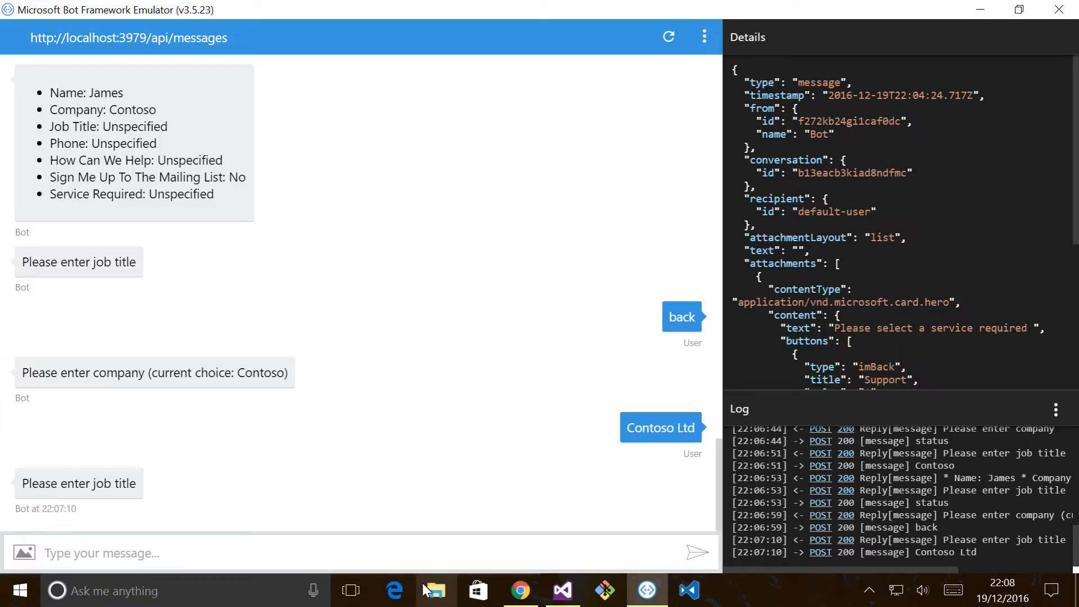
click(101, 553)
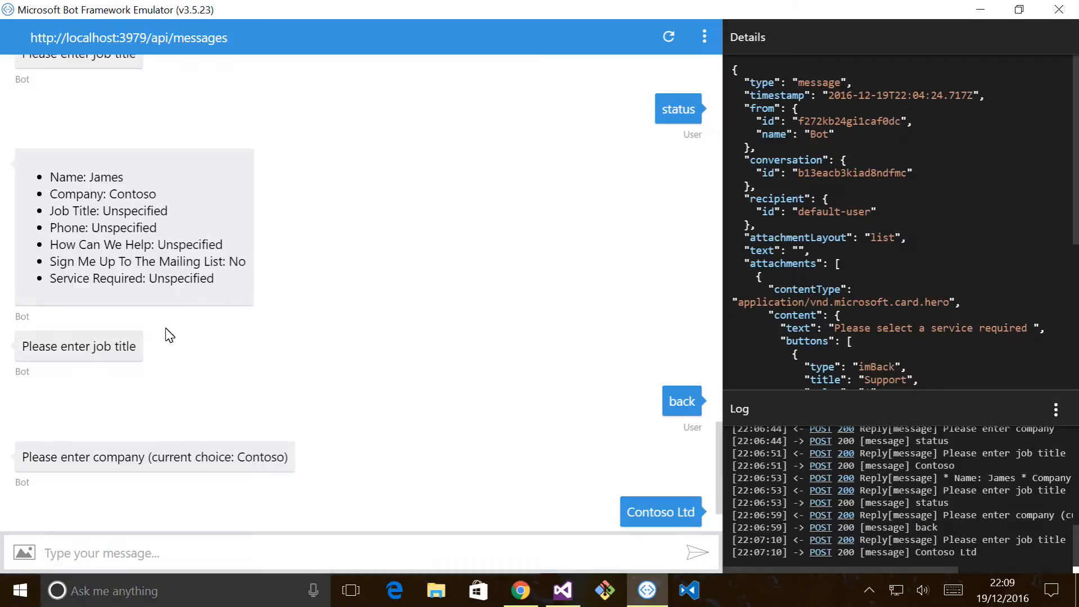
mouse_move(159, 367)
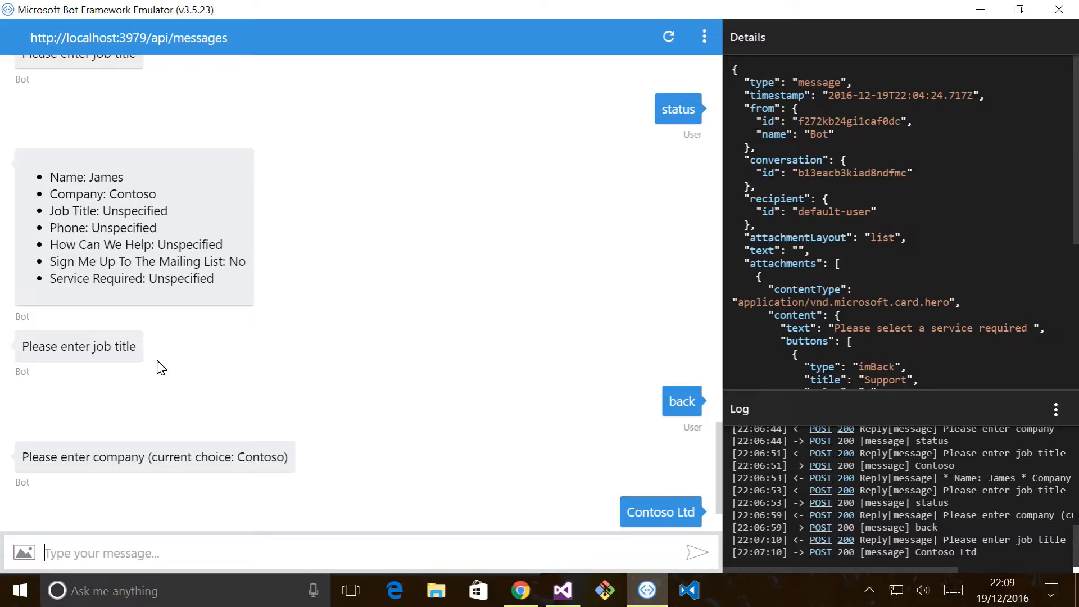
mouse_move(421, 512)
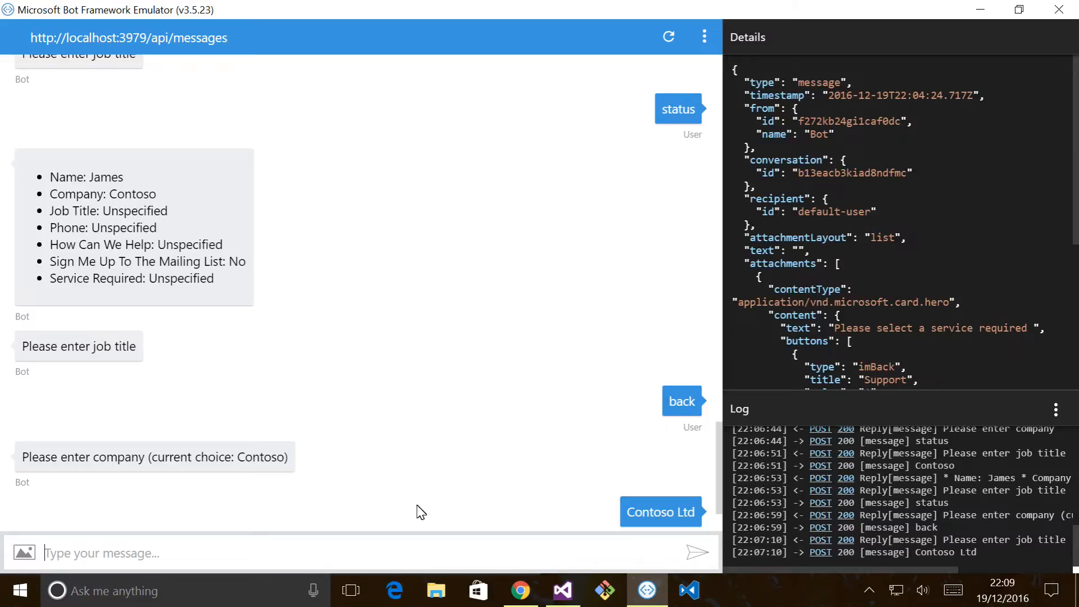
click(562, 590)
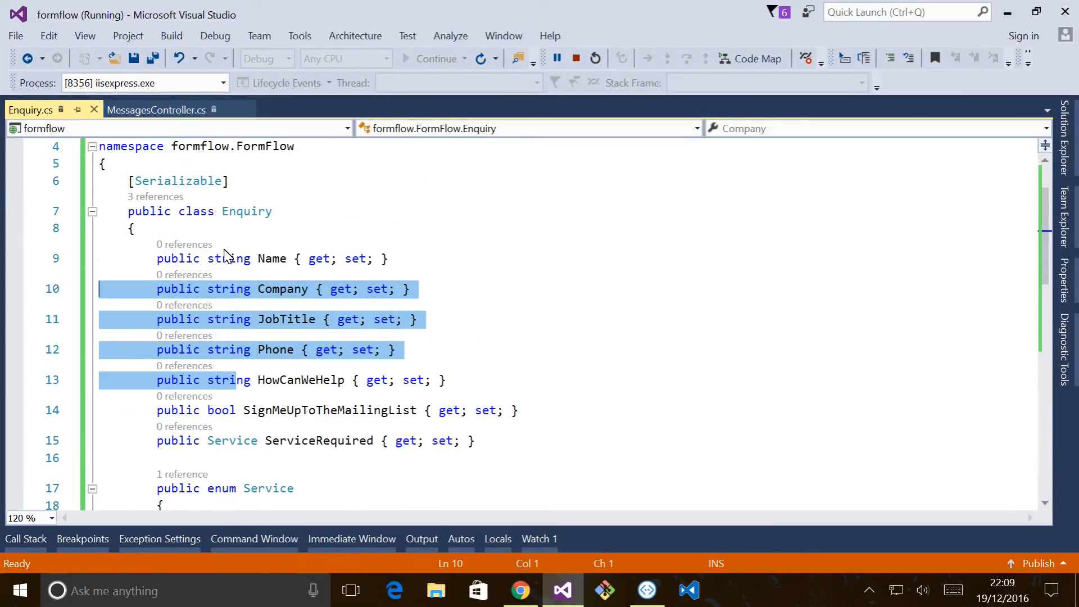
mouse_move(389, 253)
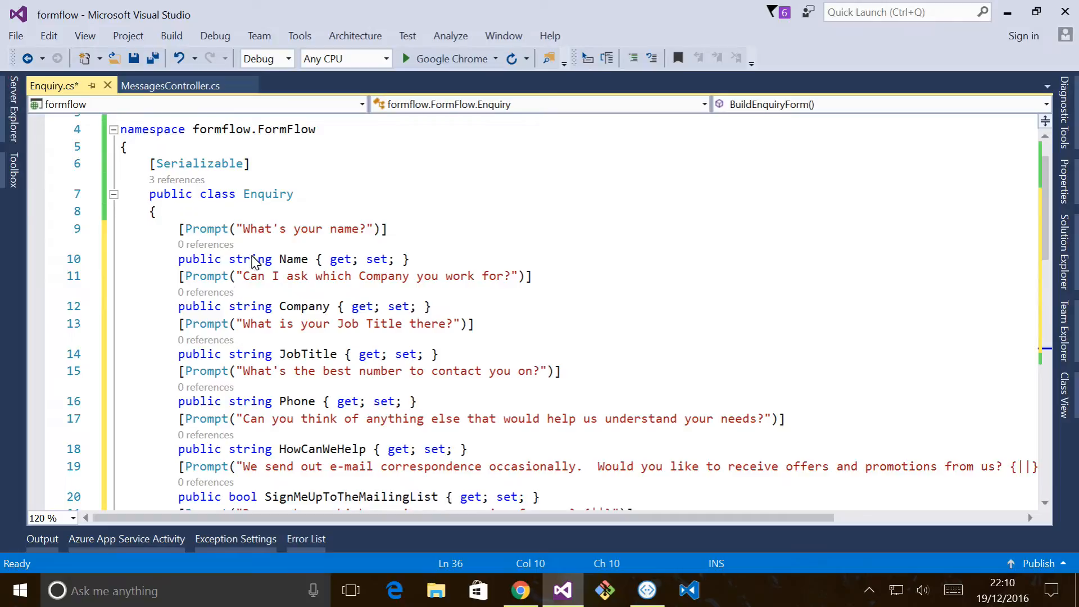
mouse_move(210, 196)
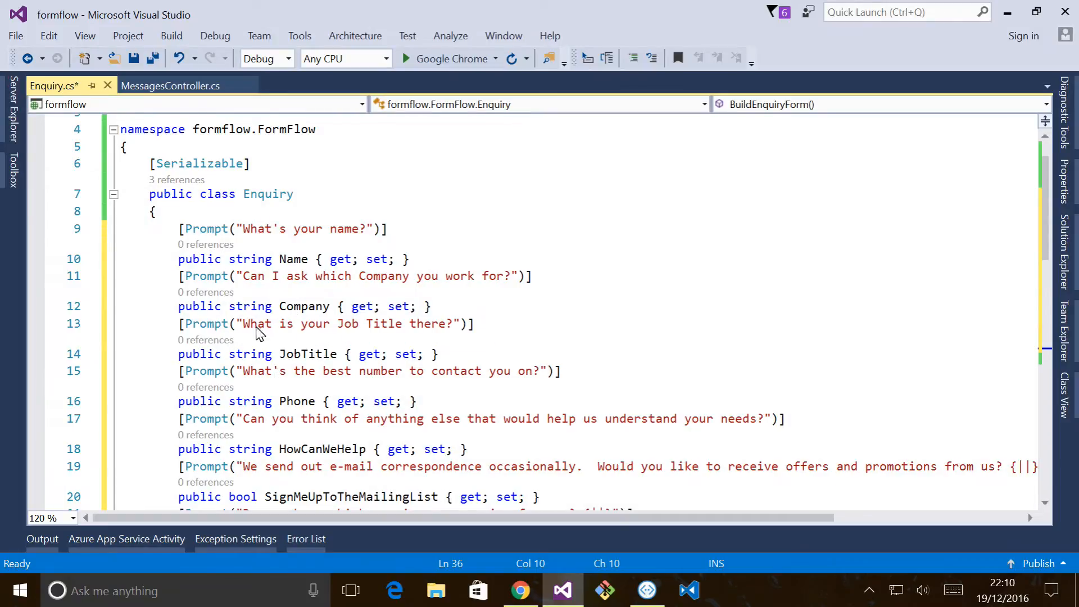
- Scroll through Enquiry.cs to review the Prompt attribute on each property
scroll(down, 3)
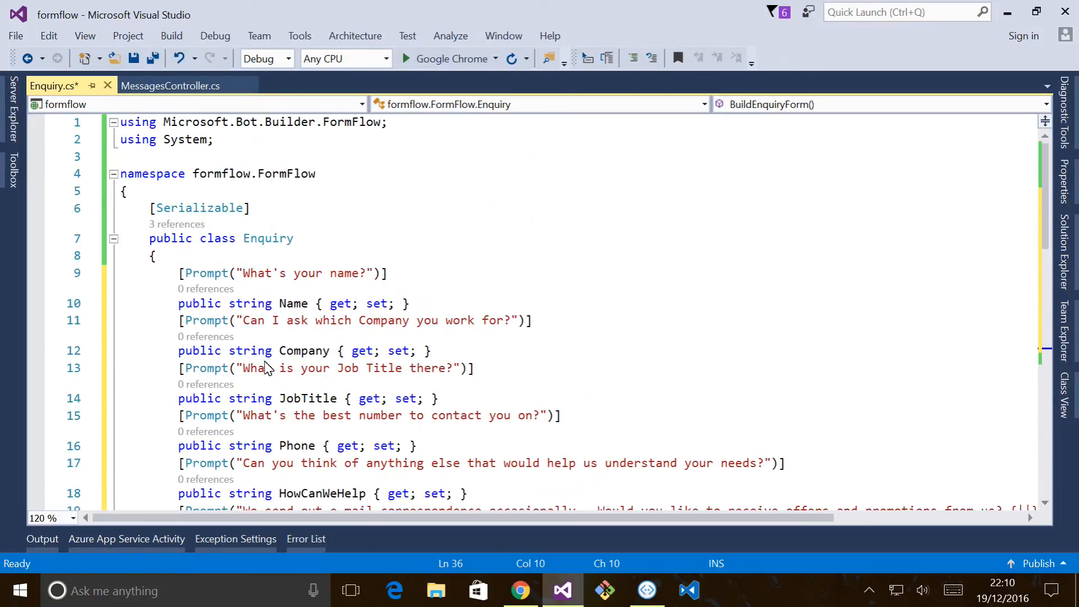
mouse_move(303, 350)
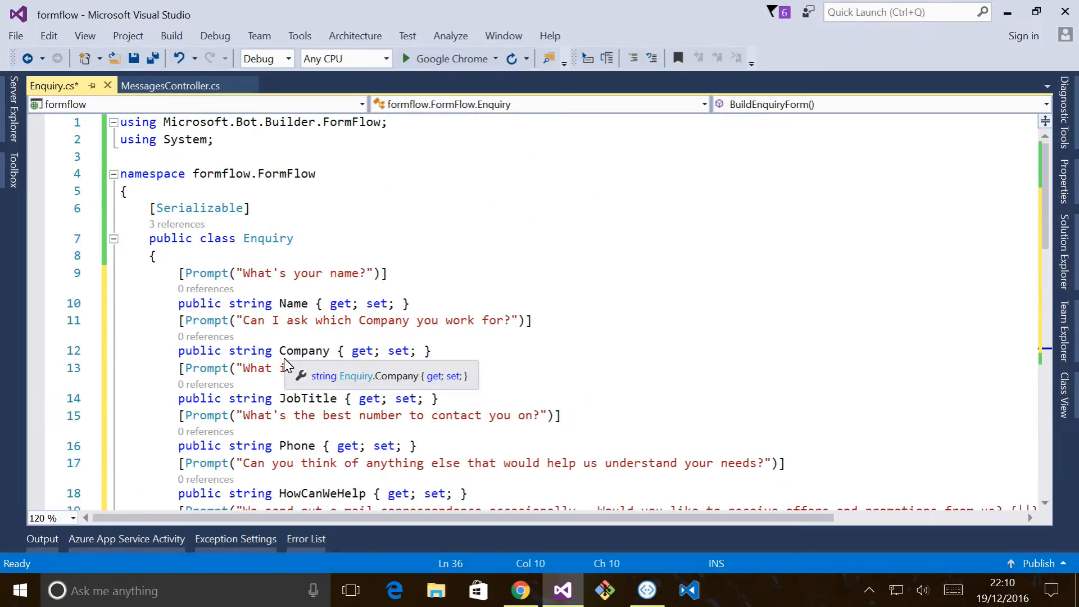
mouse_move(294, 366)
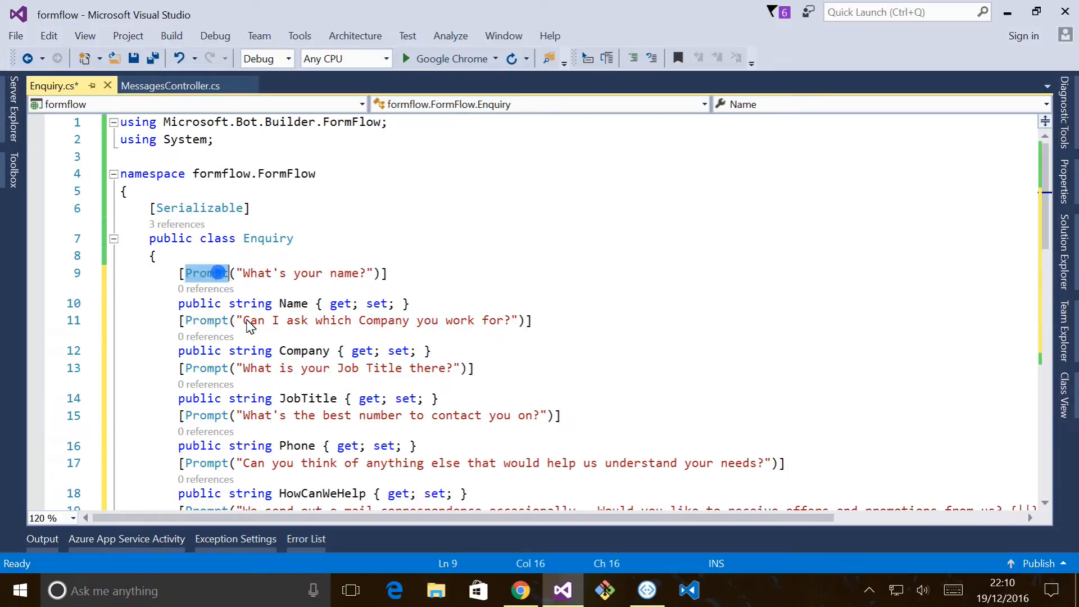
mouse_move(372, 279)
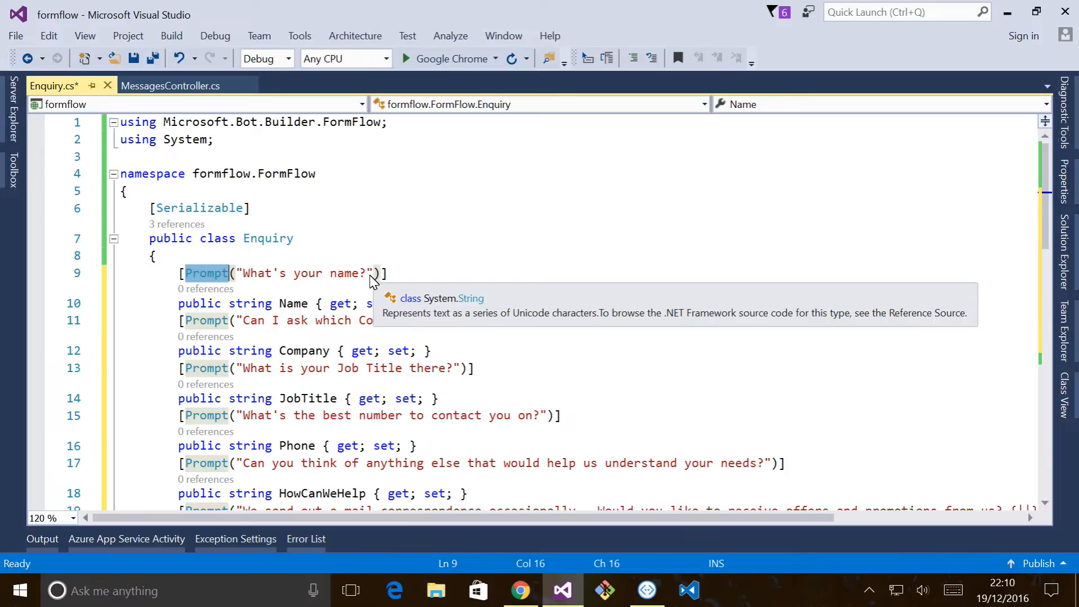
scroll(down, 3)
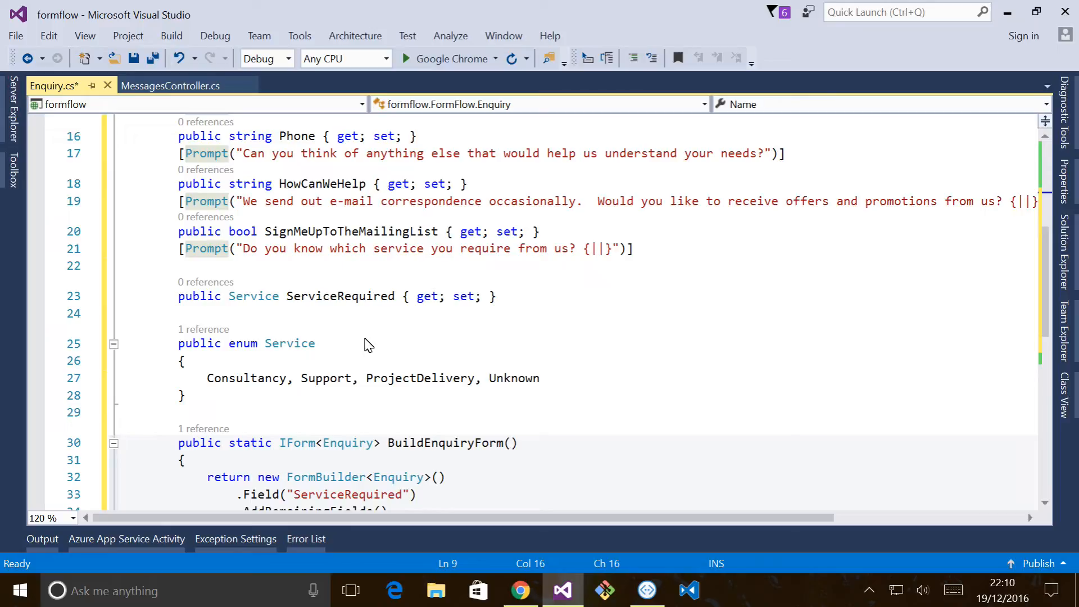
scroll(down, 3)
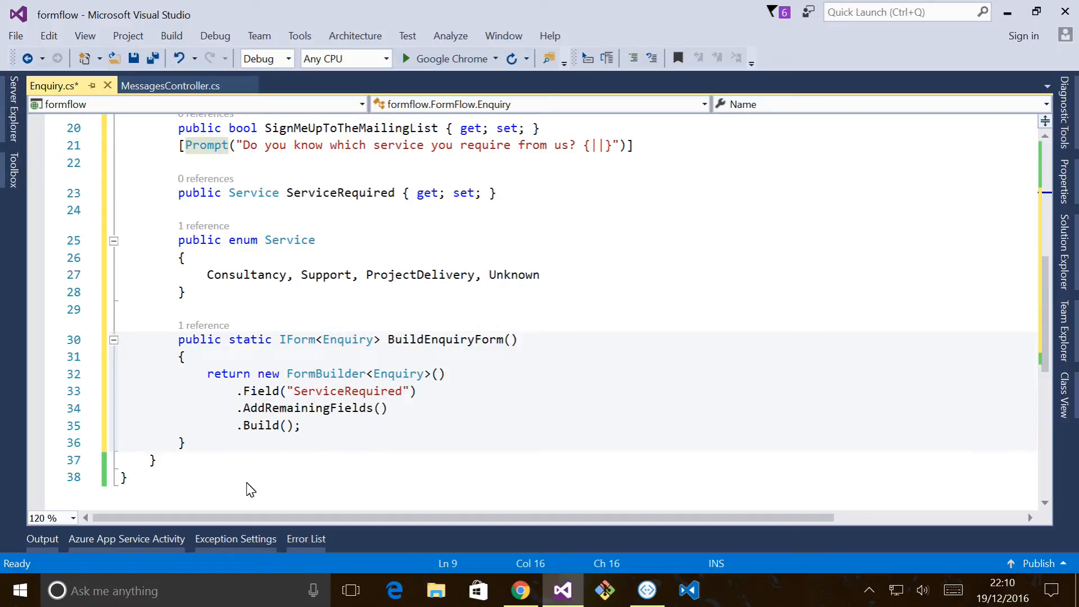
mouse_move(265, 399)
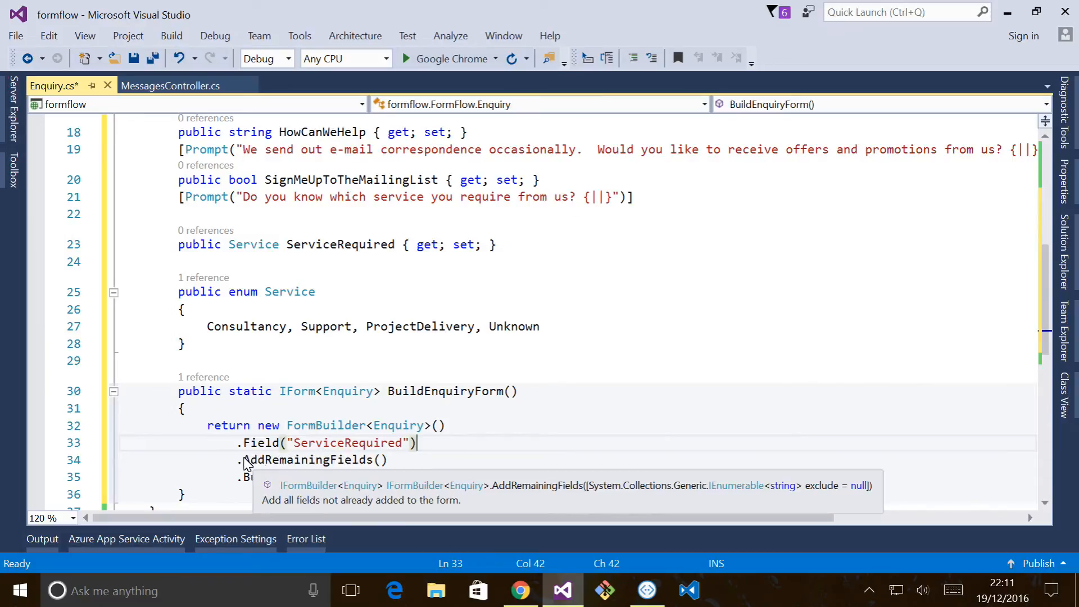
double_click(310, 460)
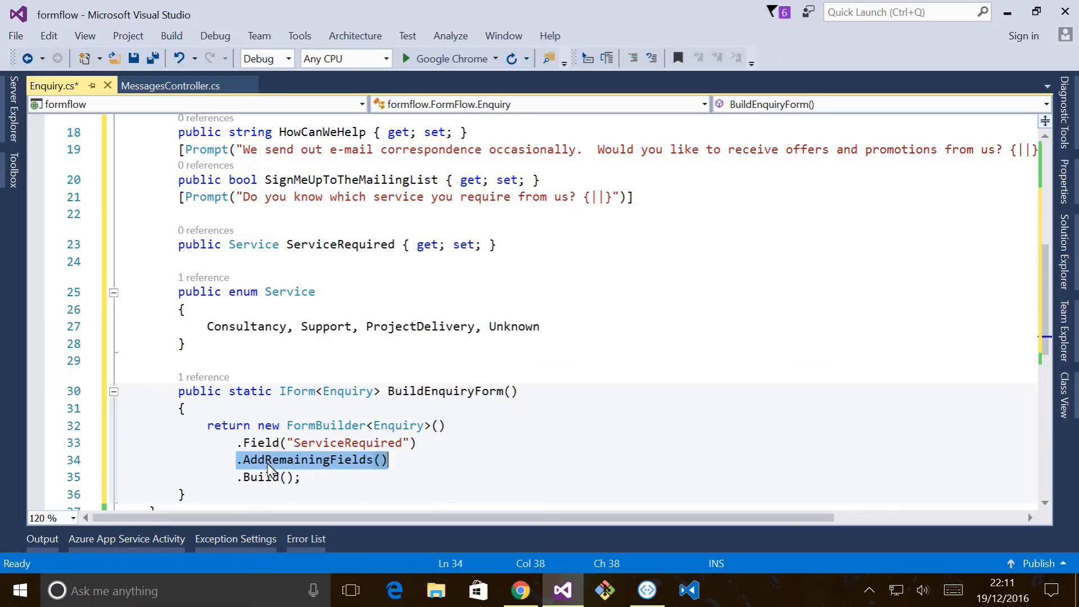
click(258, 443)
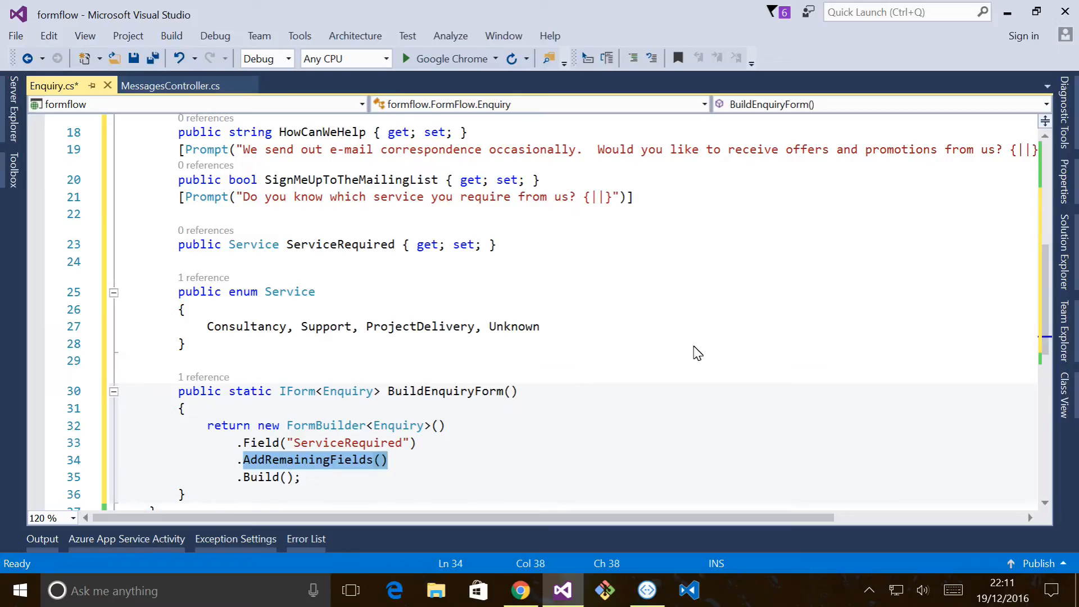
mouse_move(726, 350)
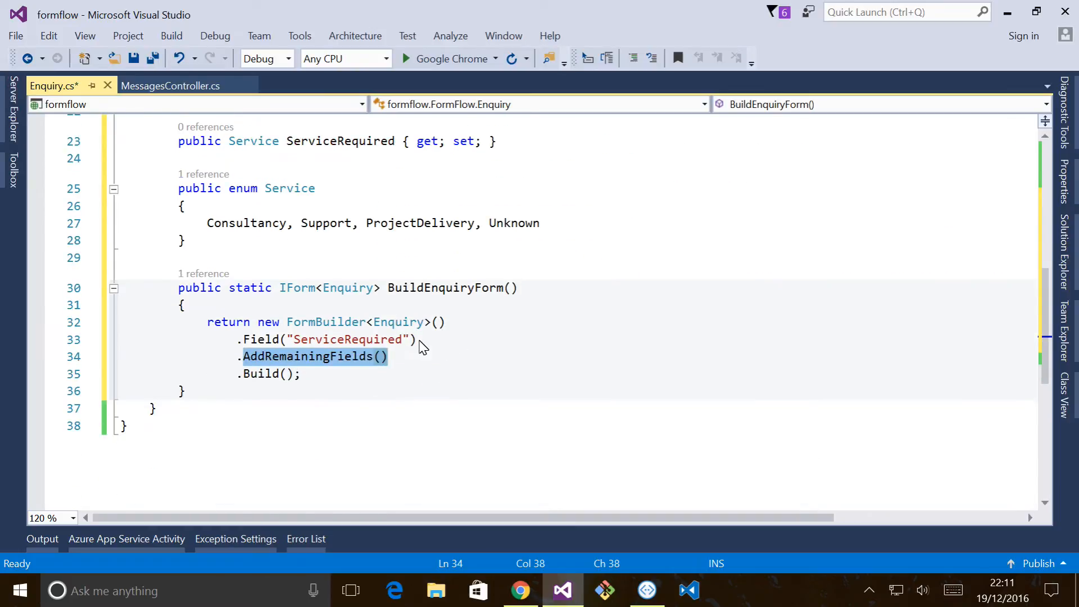
- Add .Field("SignMeUpToTheMailingList") before ServiceRequired in BuildEnquiryForm and start debugging
key(Enter)
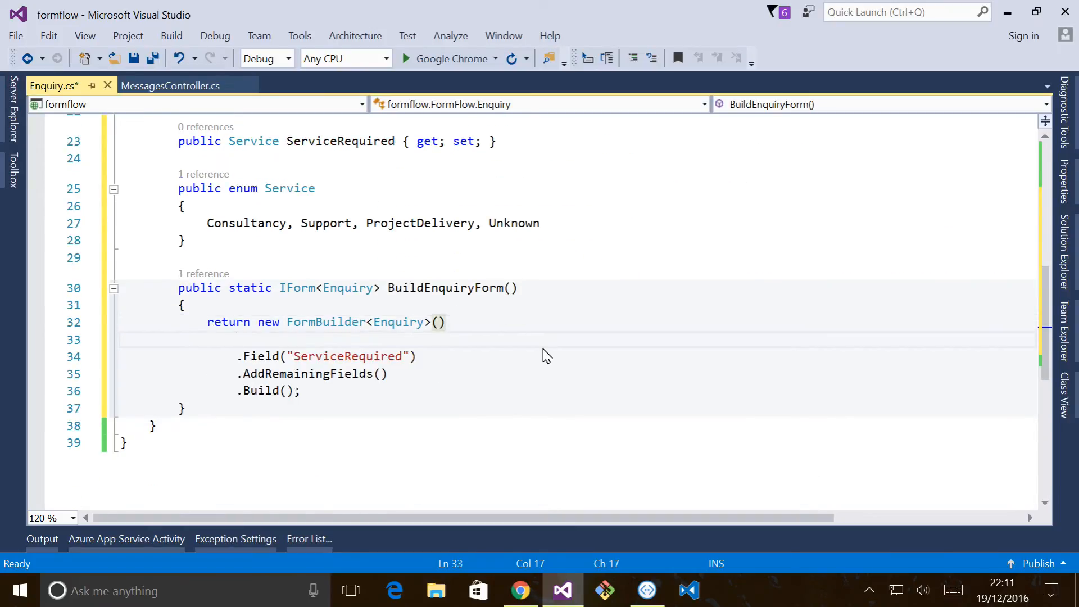
text(.Field(""))
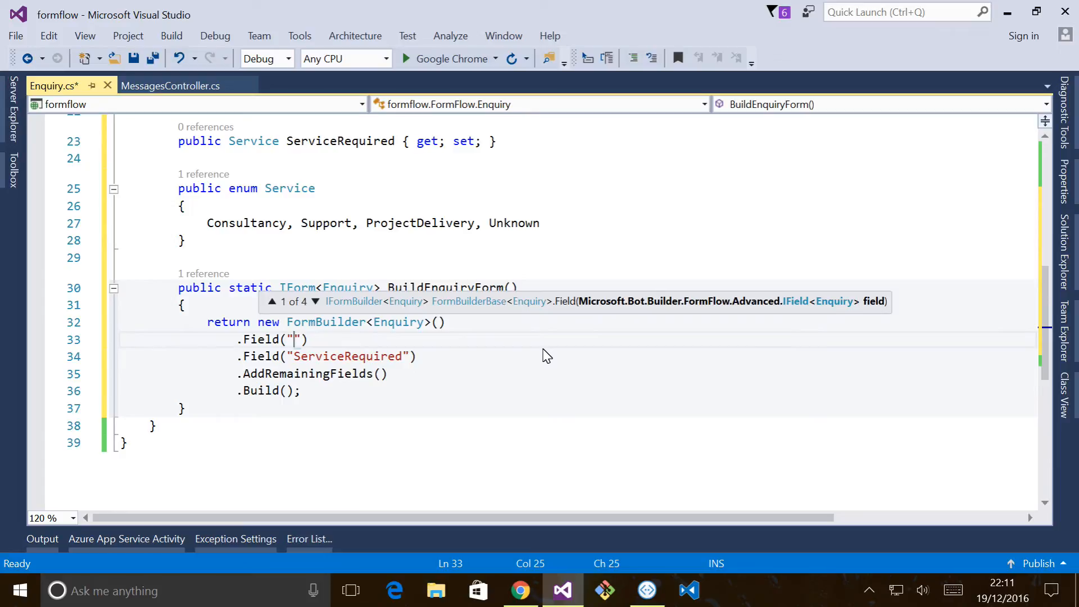
text(S)
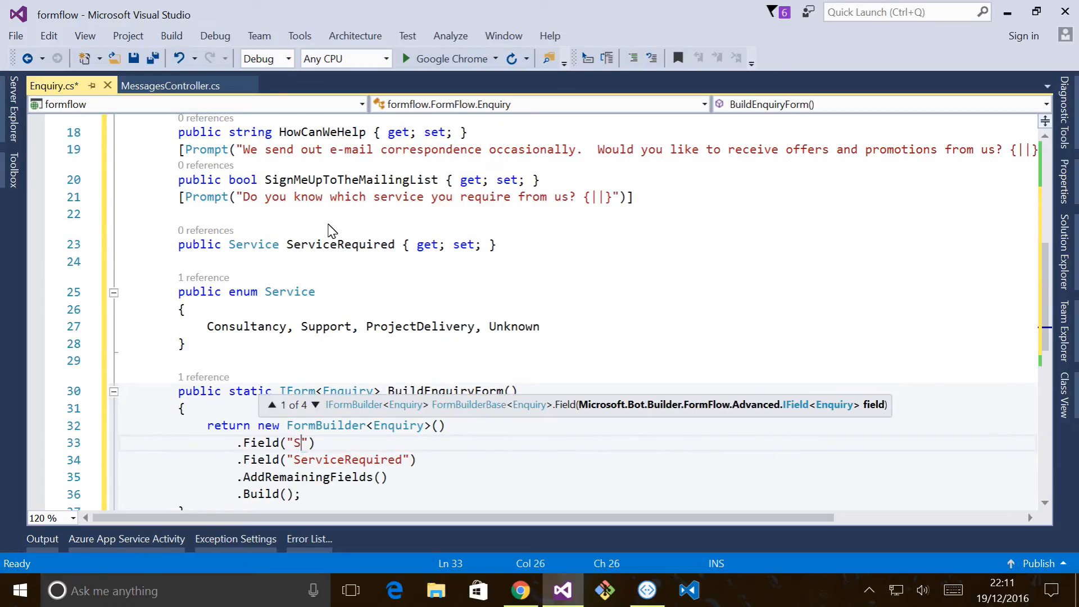
text(ignMe)
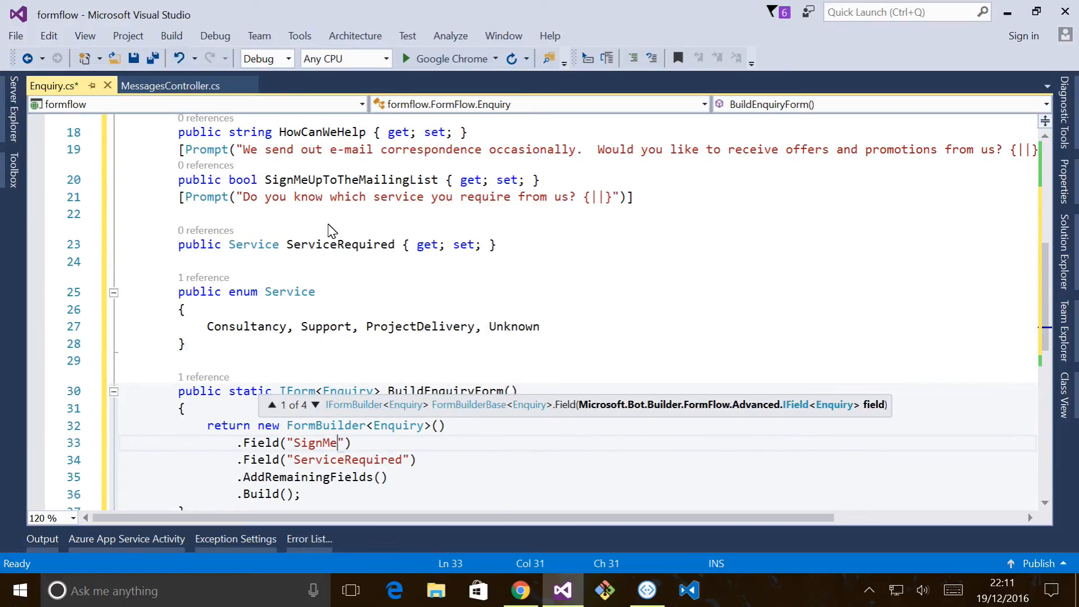
text(UpTo)
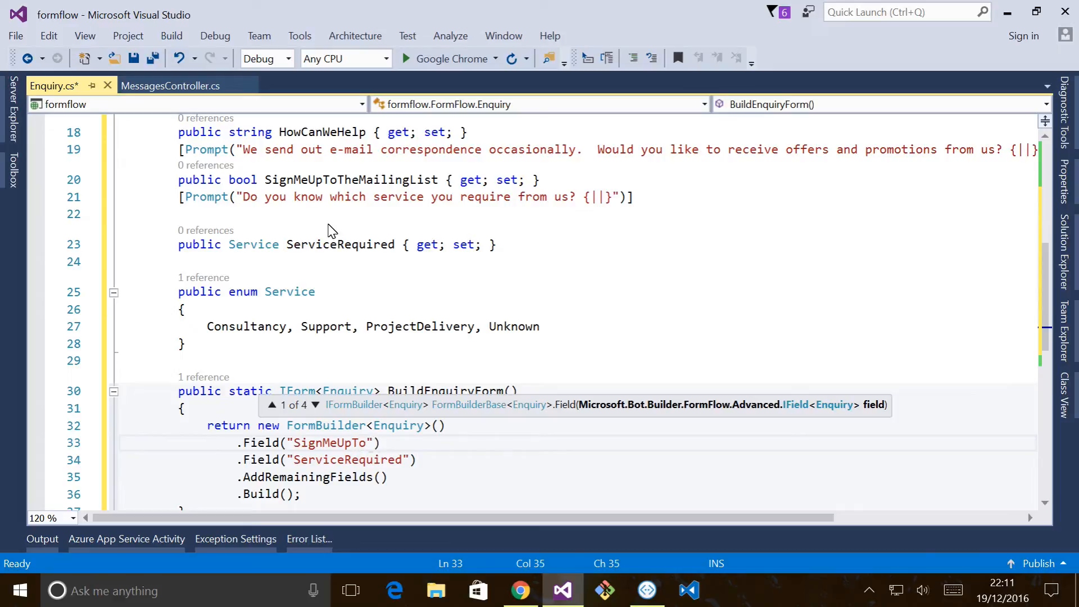
text(TheMailingLis)
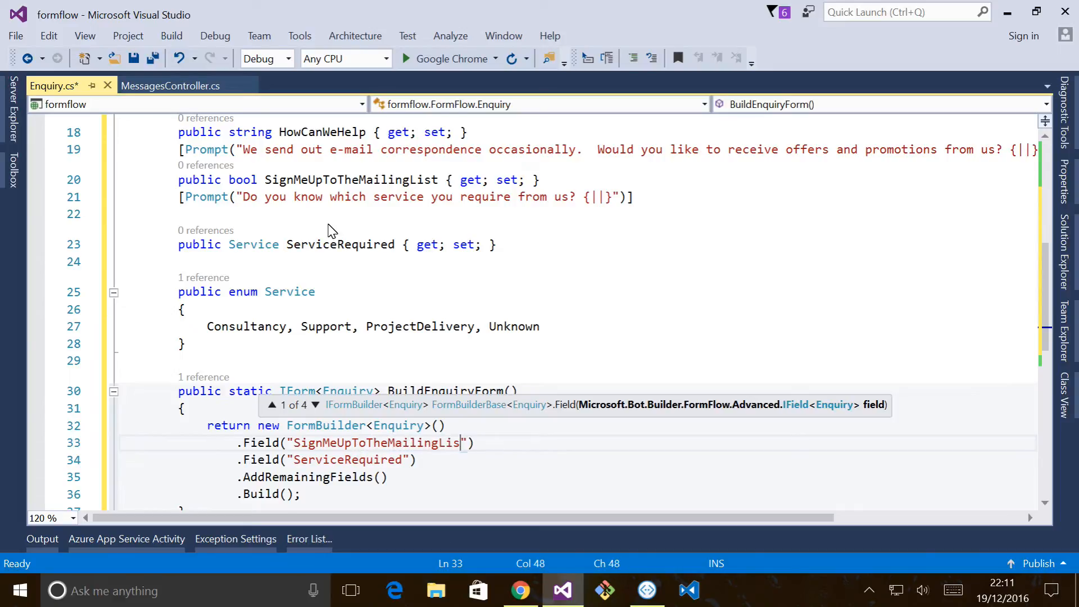
text(t)
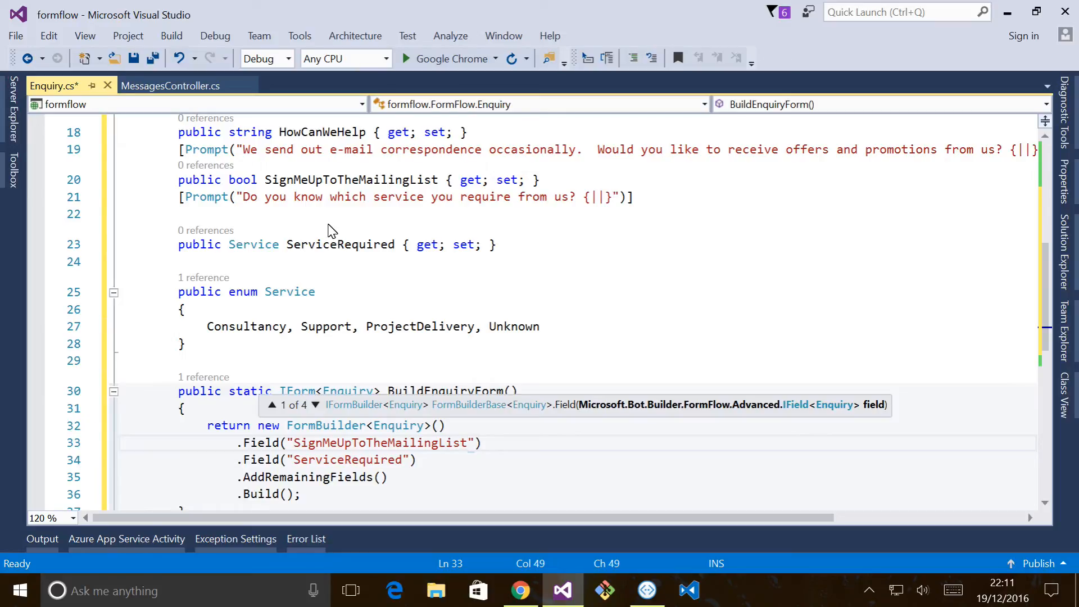
click(407, 58)
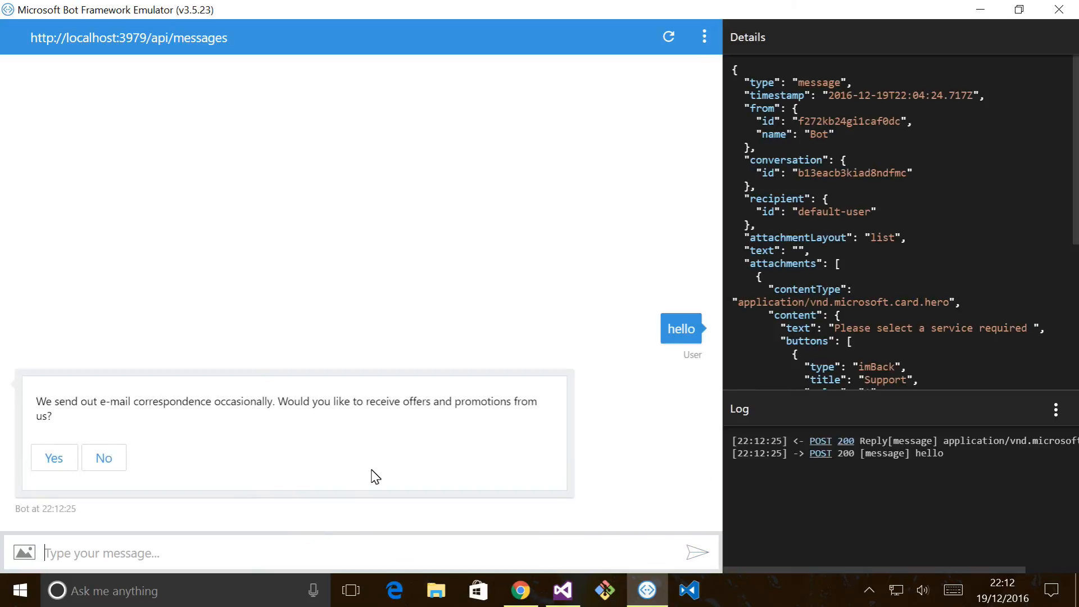
mouse_move(103, 457)
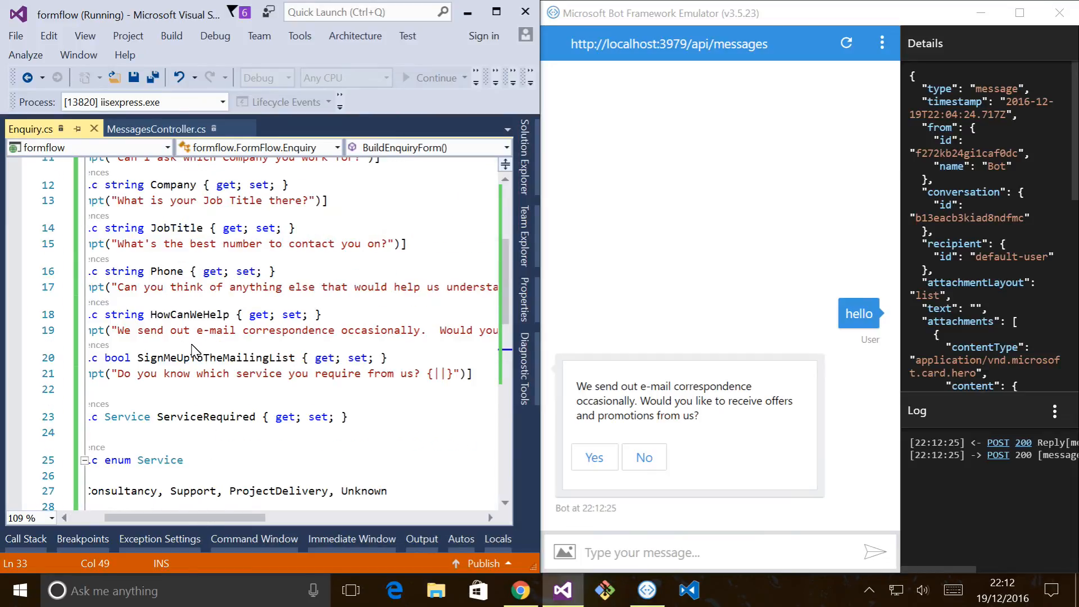
- Decline the mailing list with No, then pick Support as the required service
scroll(down, 3)
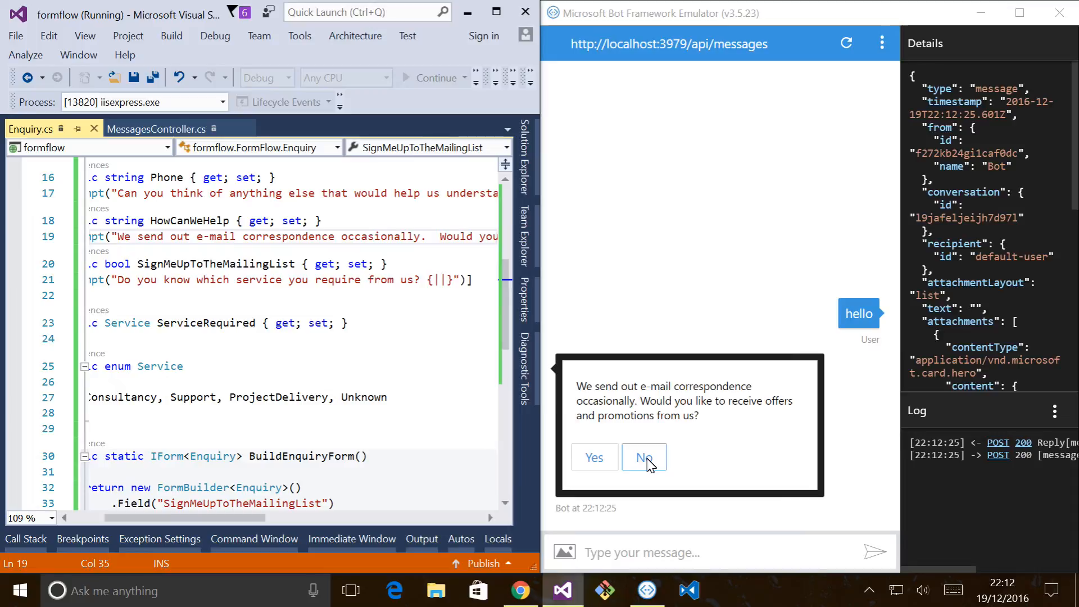
click(643, 457)
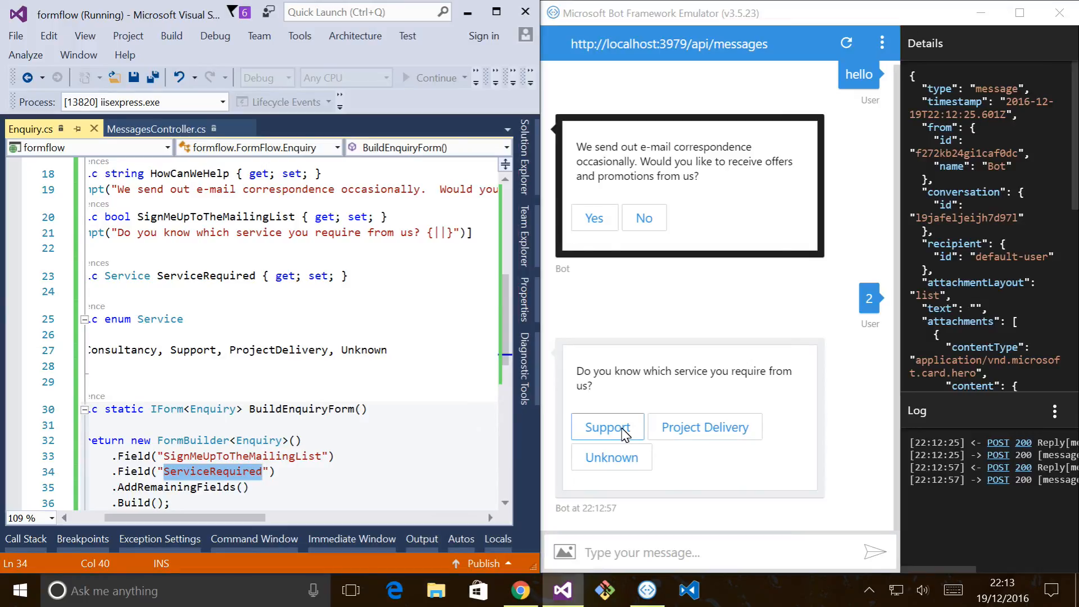
click(607, 427)
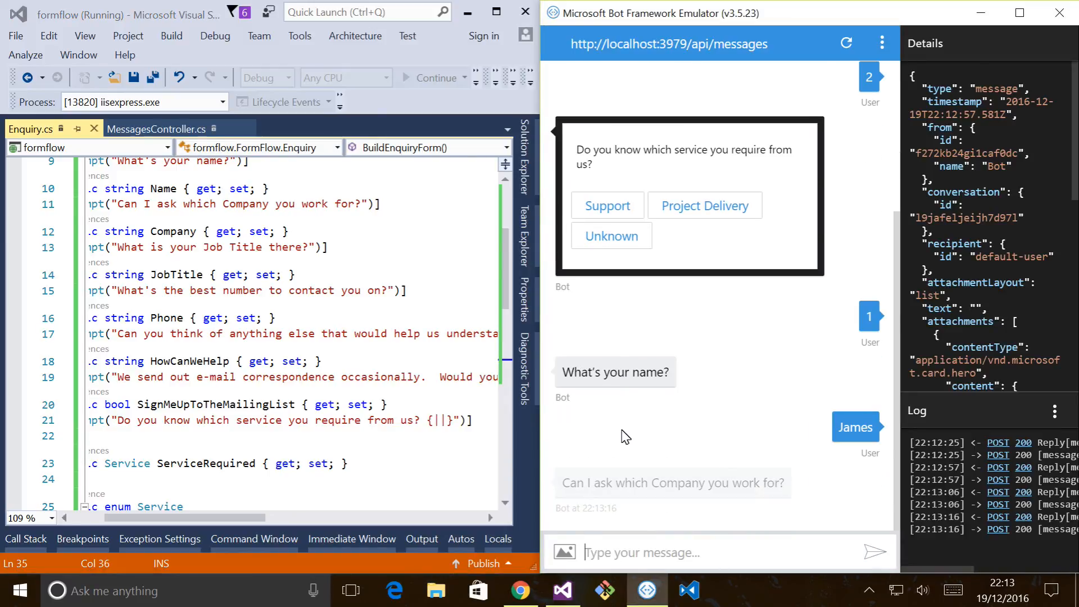
- Reply Contoso, 123456 and 'Need some consultancy' to the bot's company, phone and needs prompts
text(Contoso)
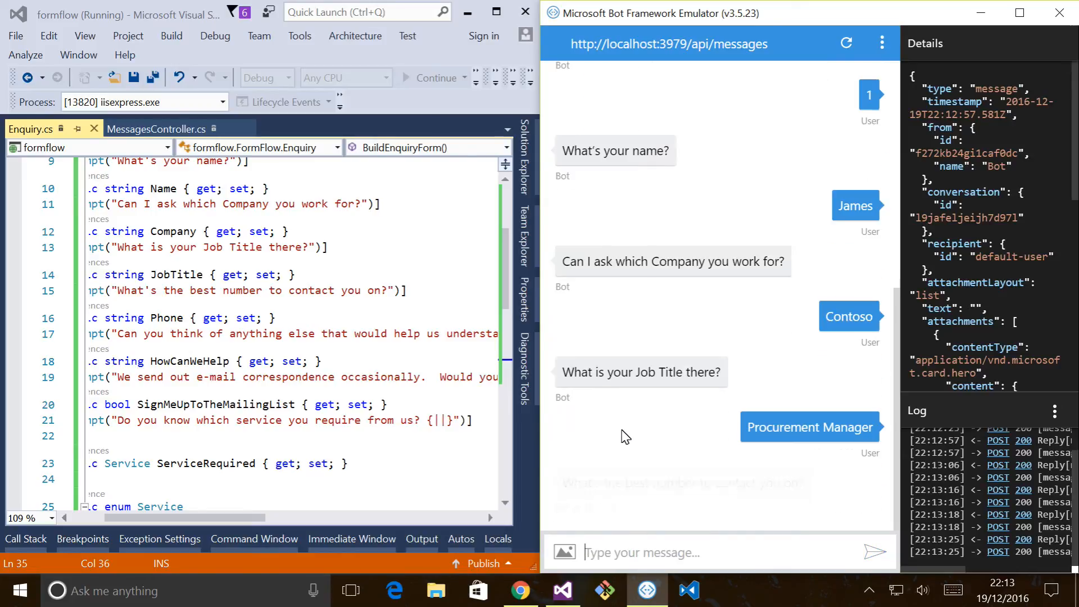
text(123456)
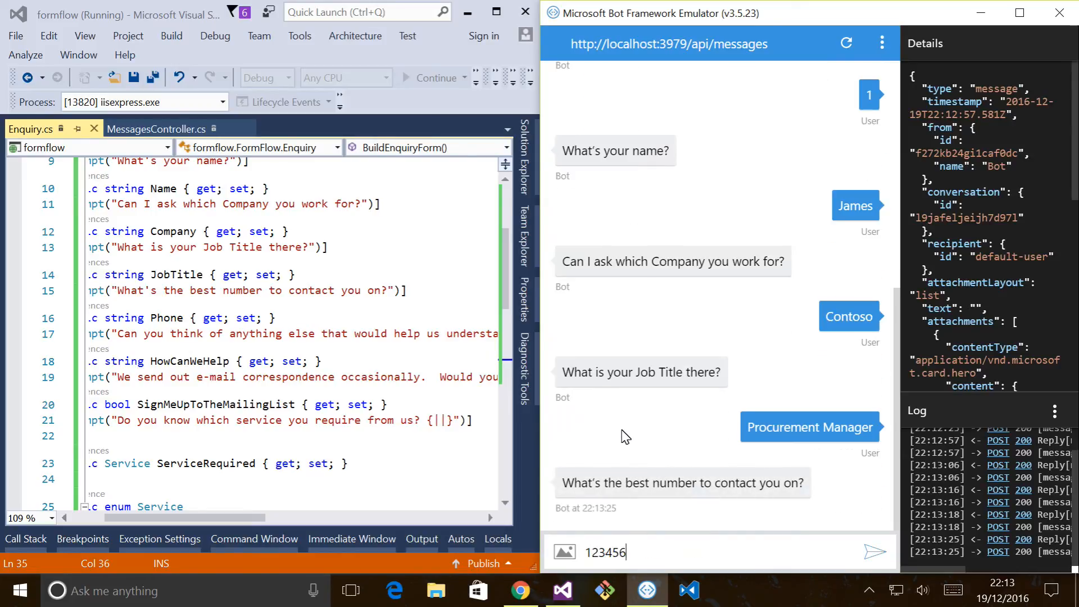
click(875, 551)
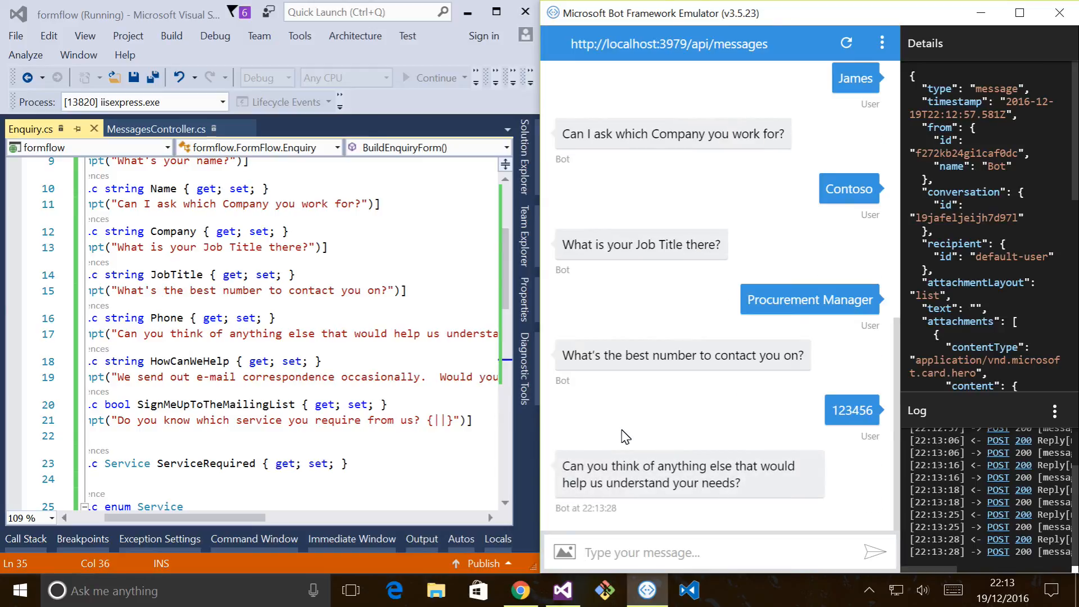
text(Need)
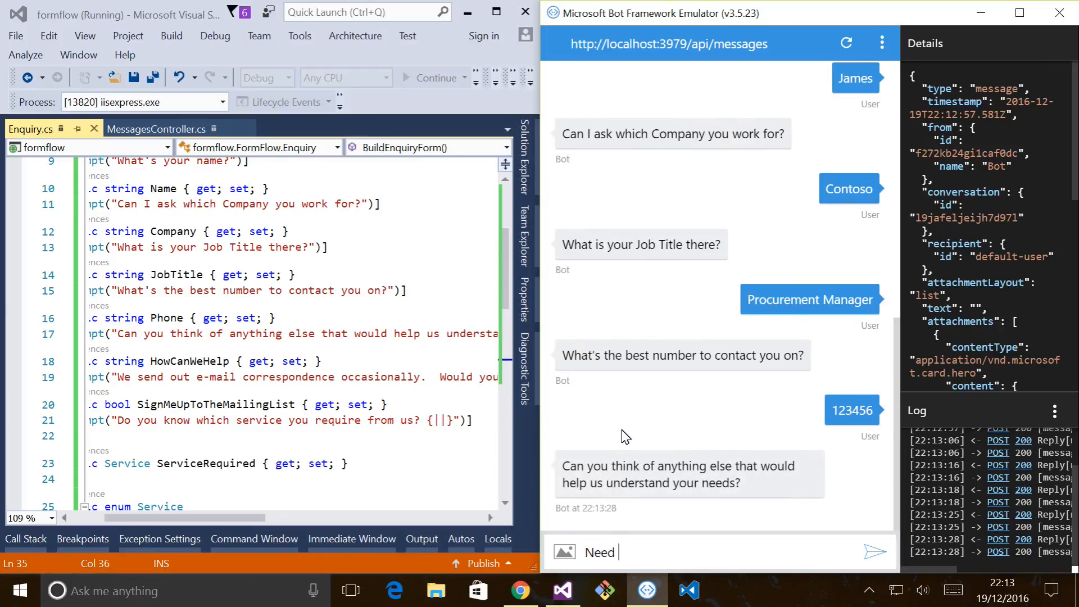
text(some consultancy)
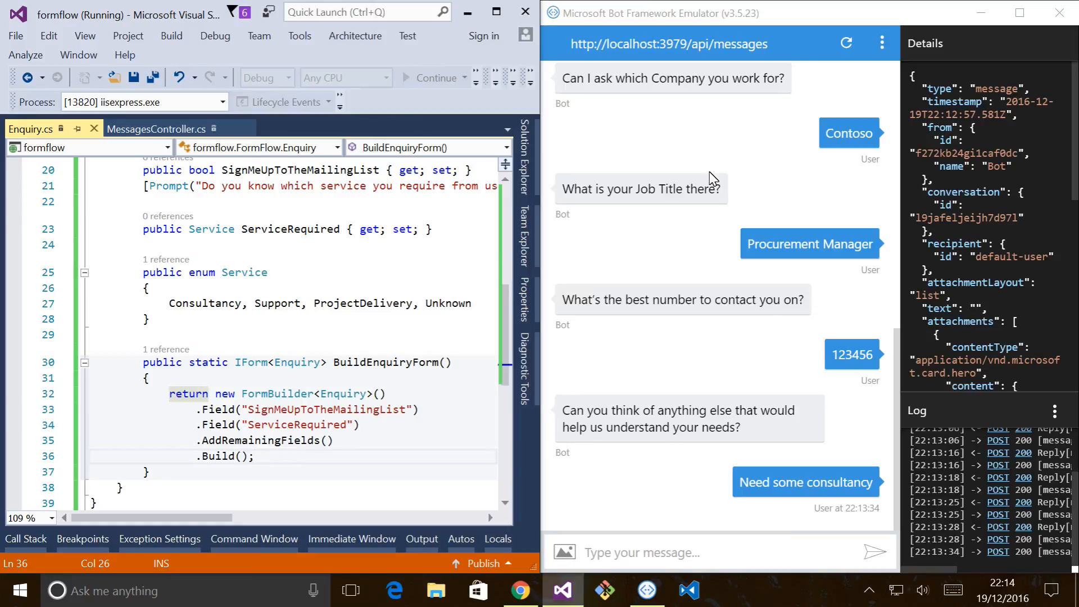
click(256, 456)
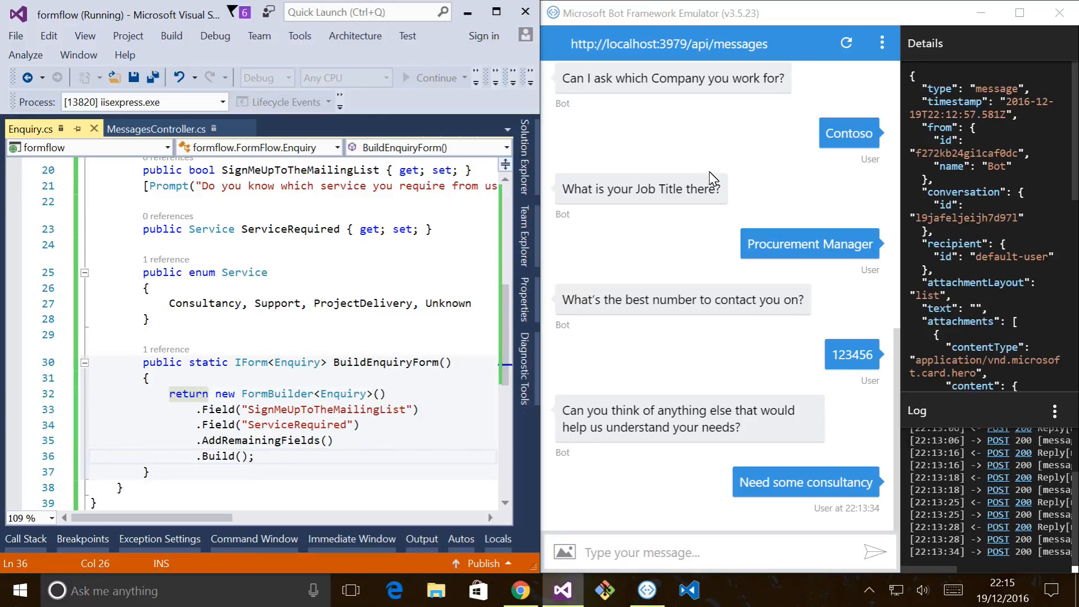
click(256, 456)
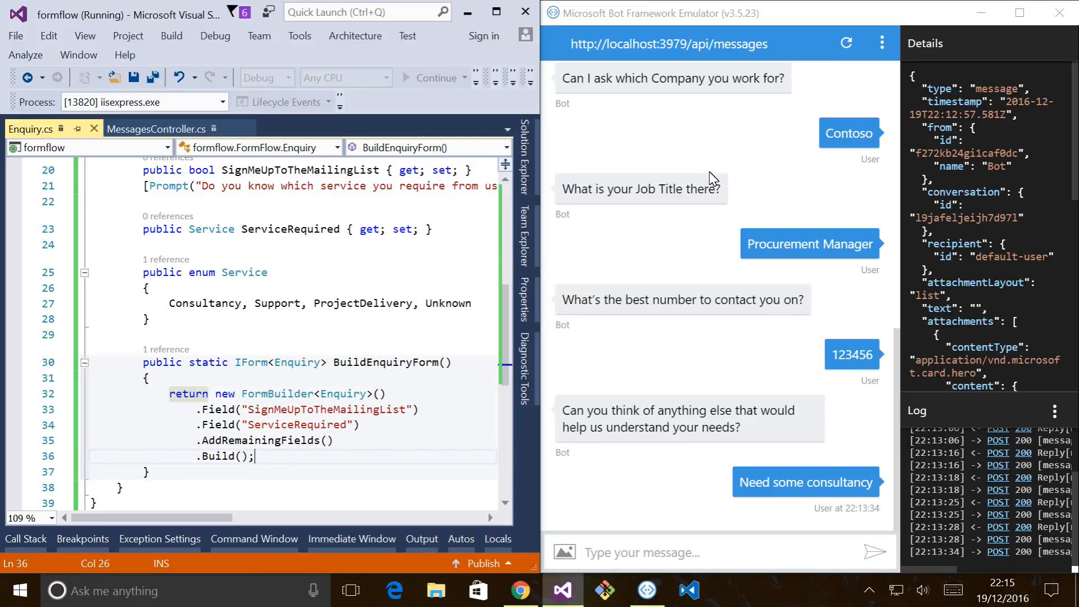